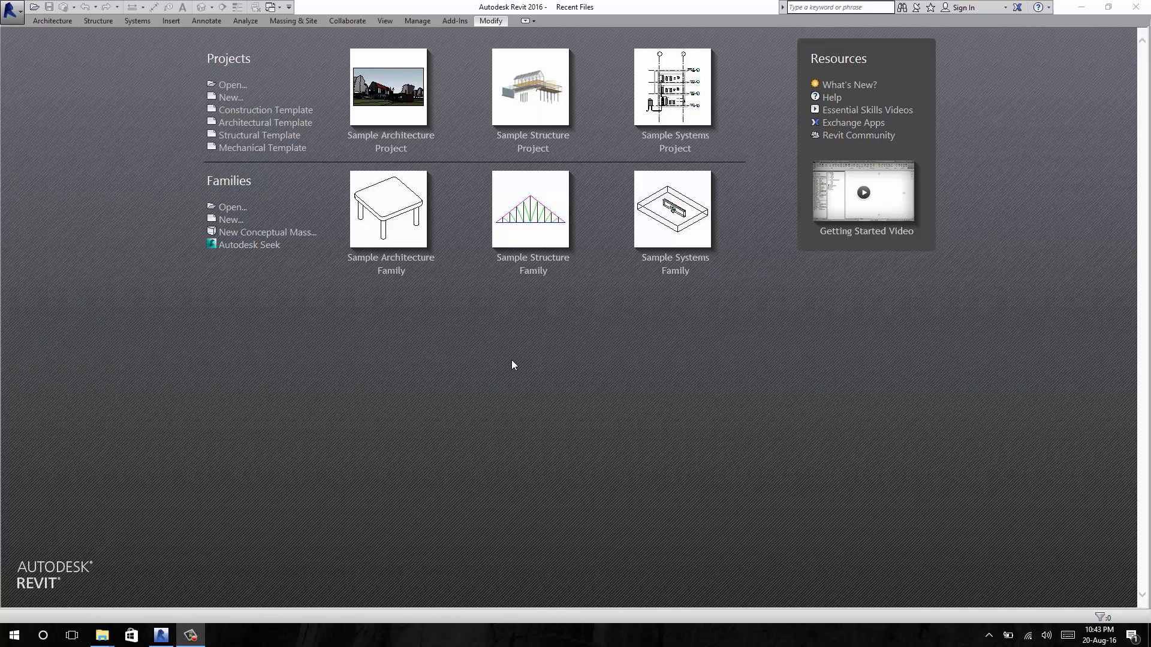
mouse_move(515, 365)
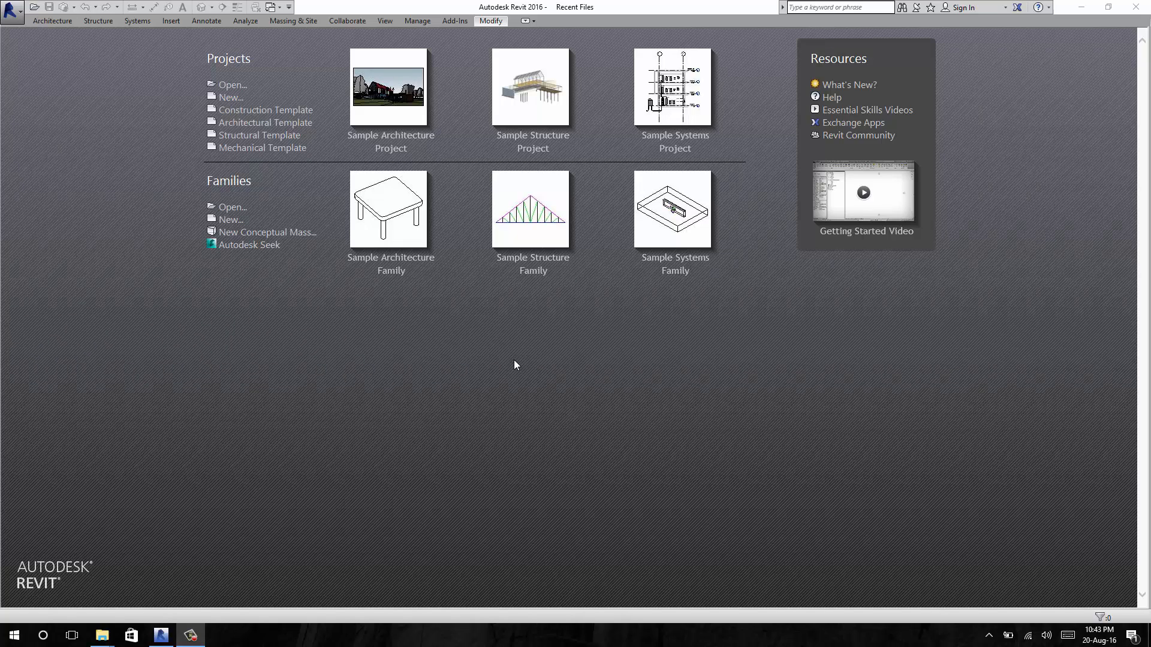
mouse_move(317, 426)
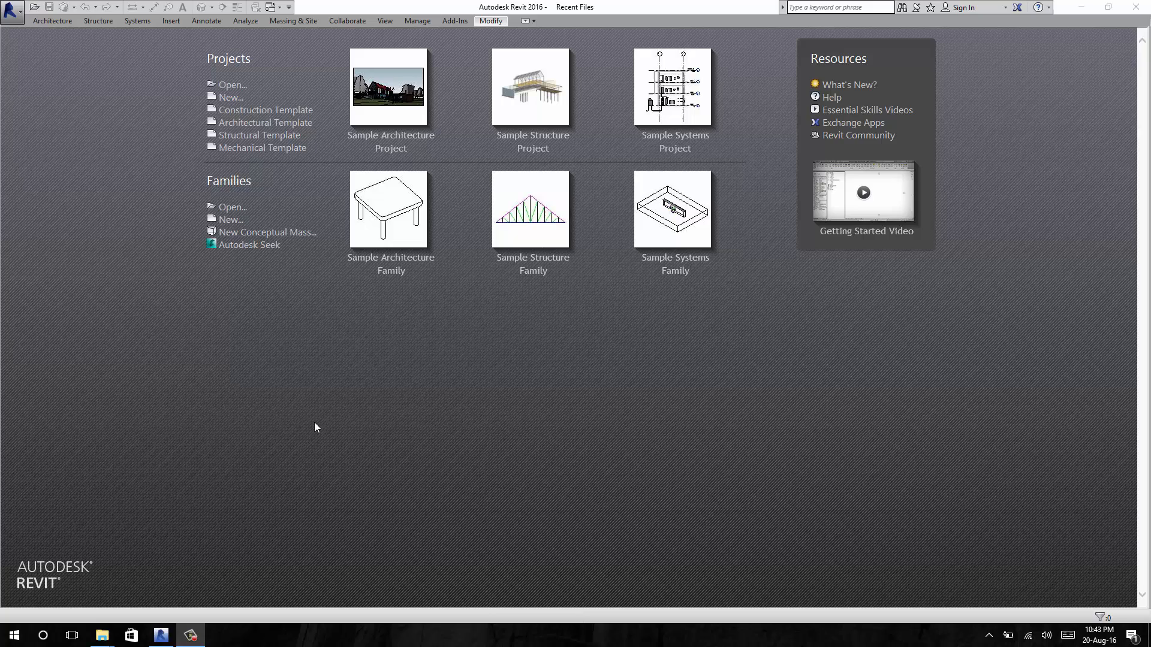
mouse_move(232, 223)
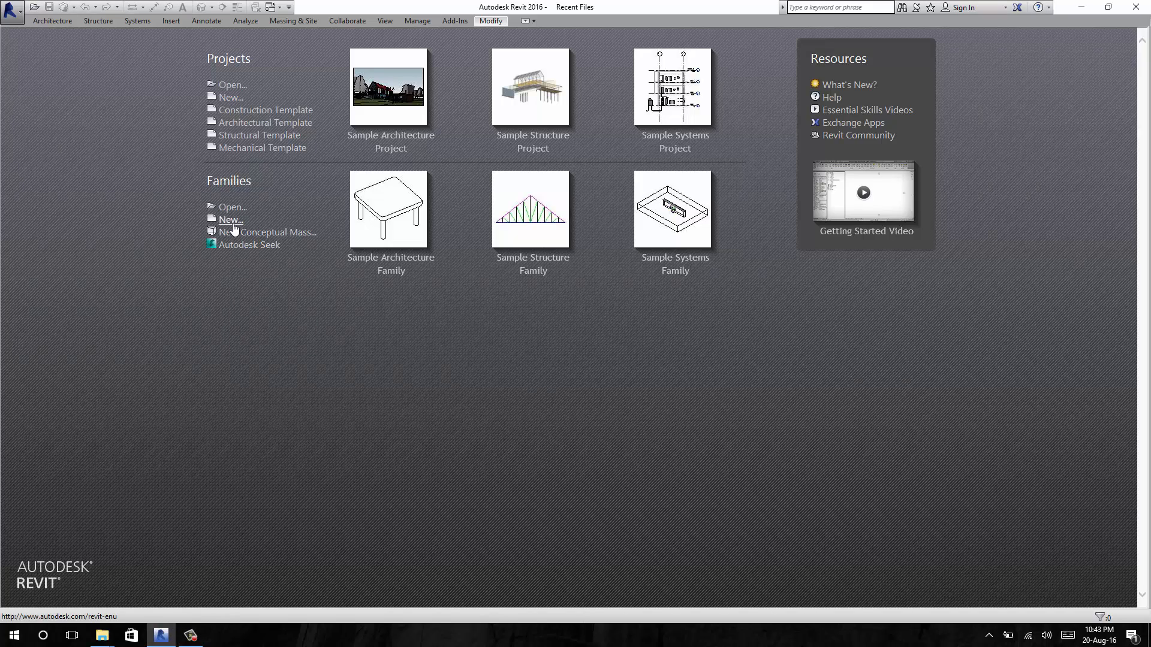
Step: Create a new Generic Model family from the template, opening it in the family editor
left_click(230, 219)
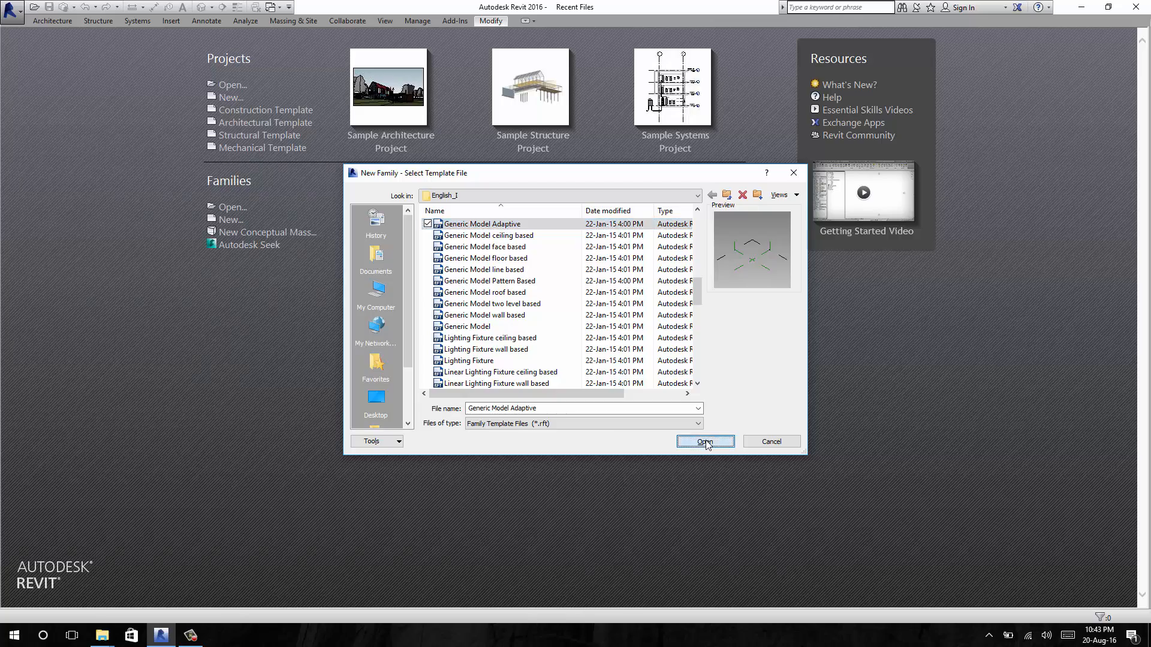
left_click(704, 441)
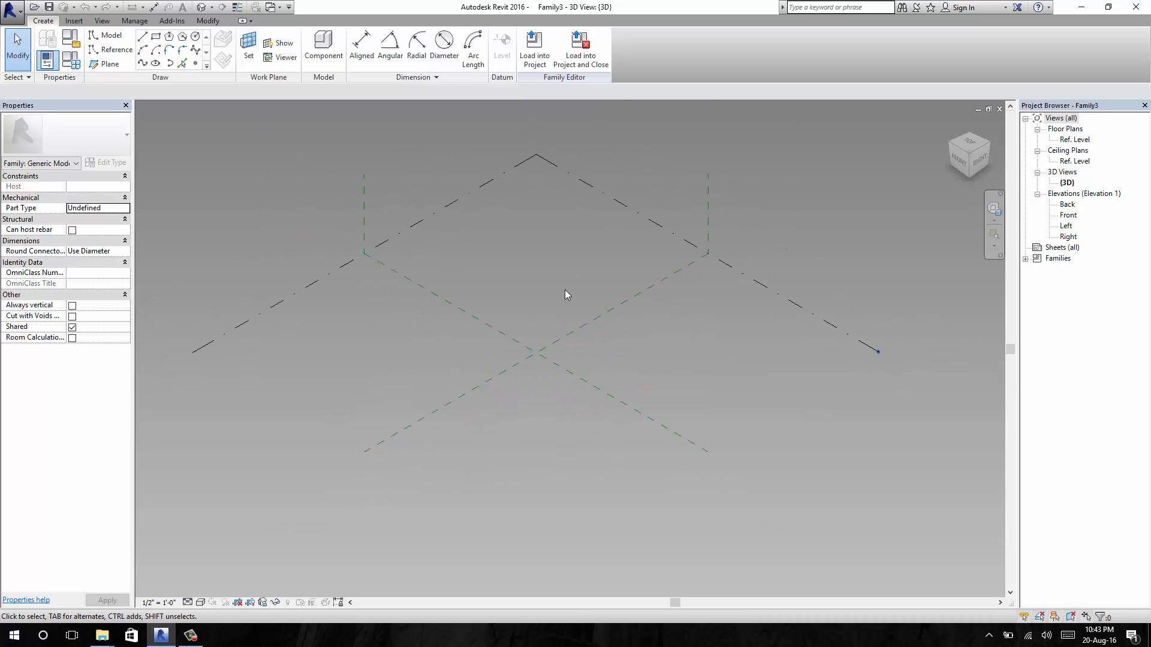
Step: Switch to the Ref. Level floor plan showing the crossing reference planes
left_click(1073, 139)
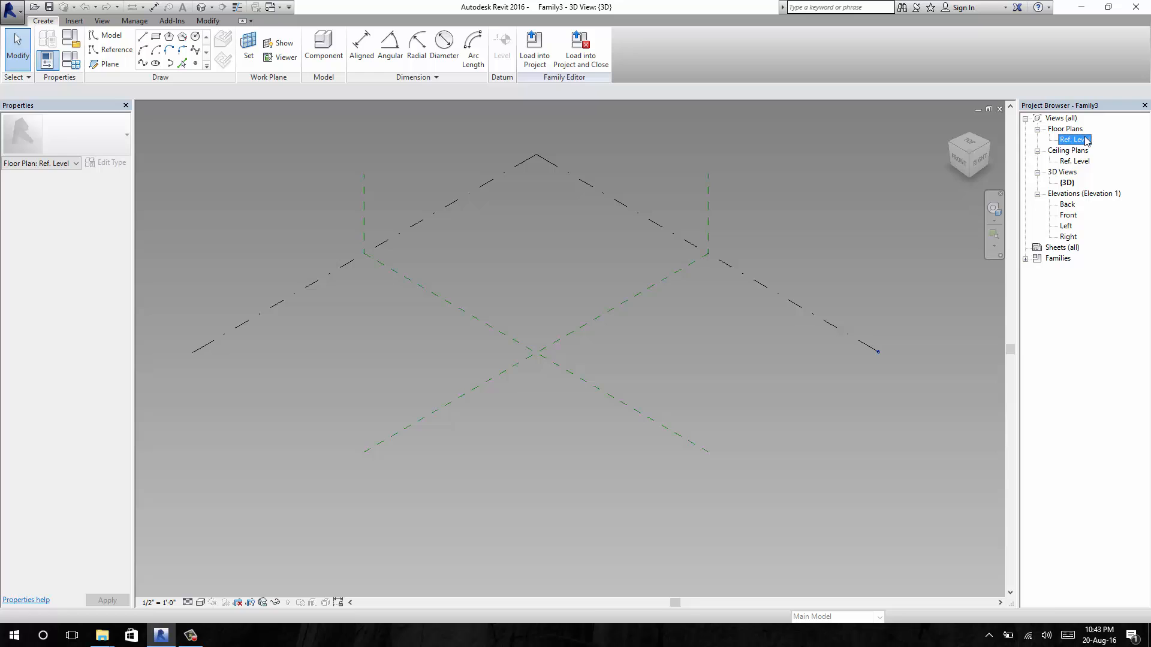
double_click(1072, 139)
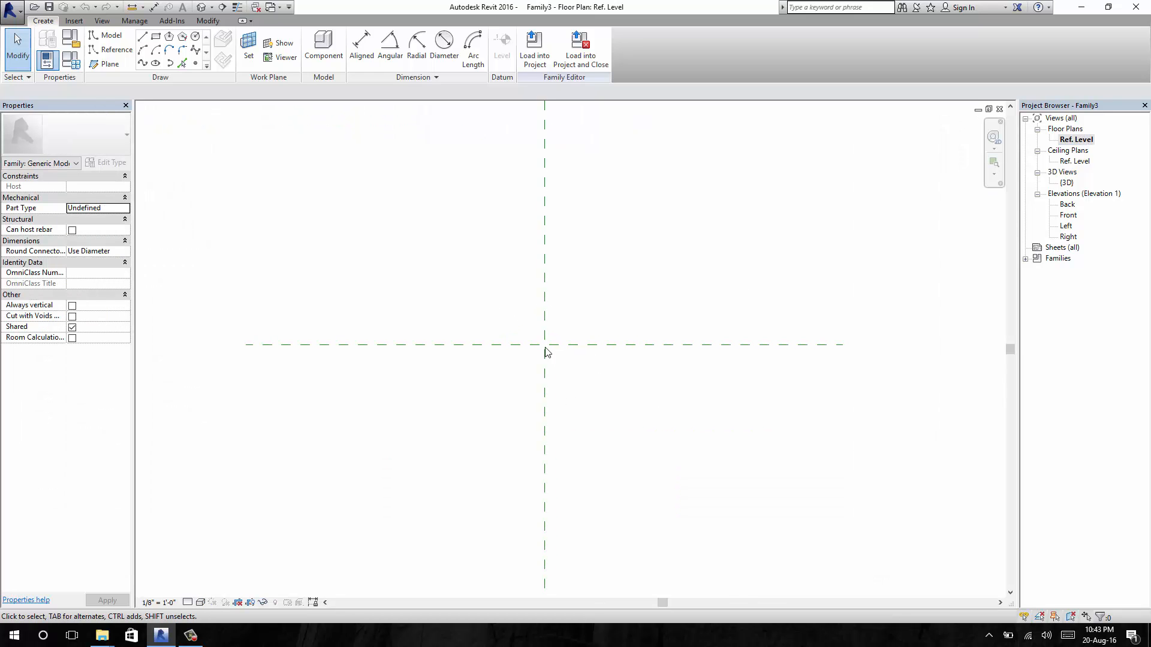
left_click(117, 50)
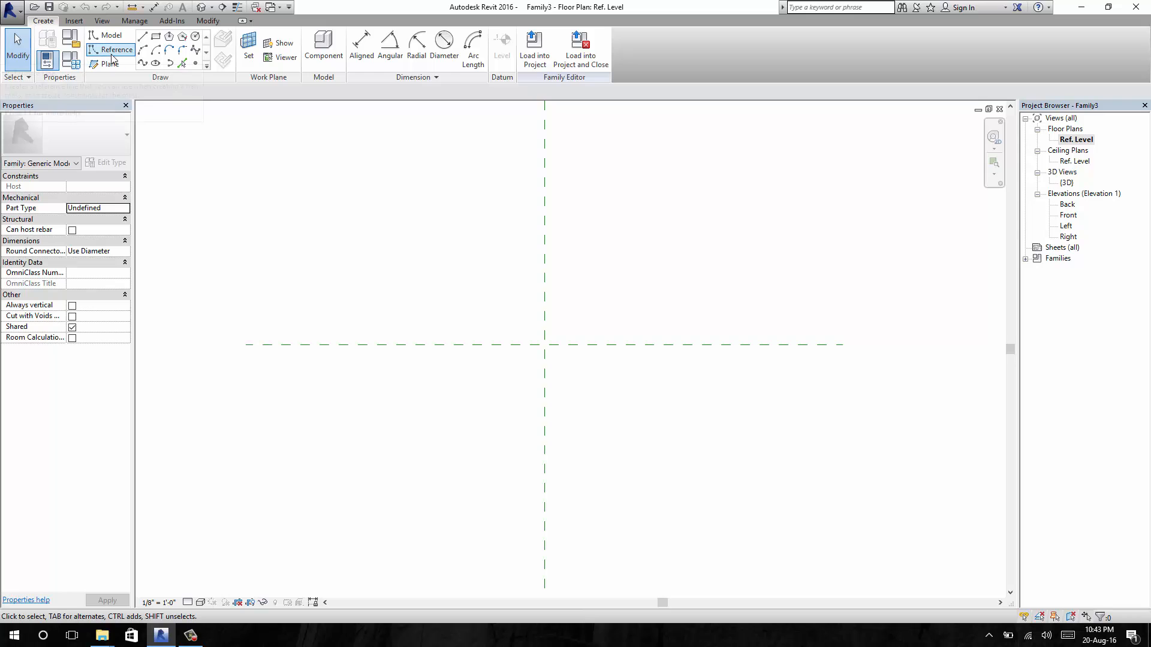
Step: Draw a circle centred on the reference plane intersection
left_click(112, 50)
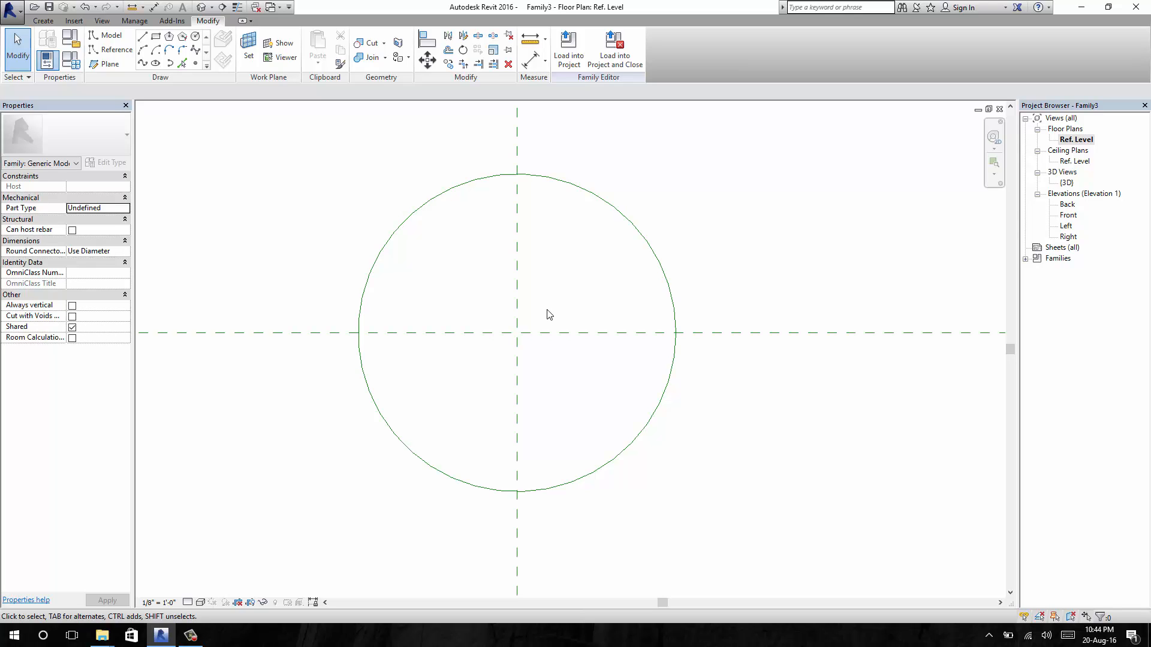
mouse_move(544, 161)
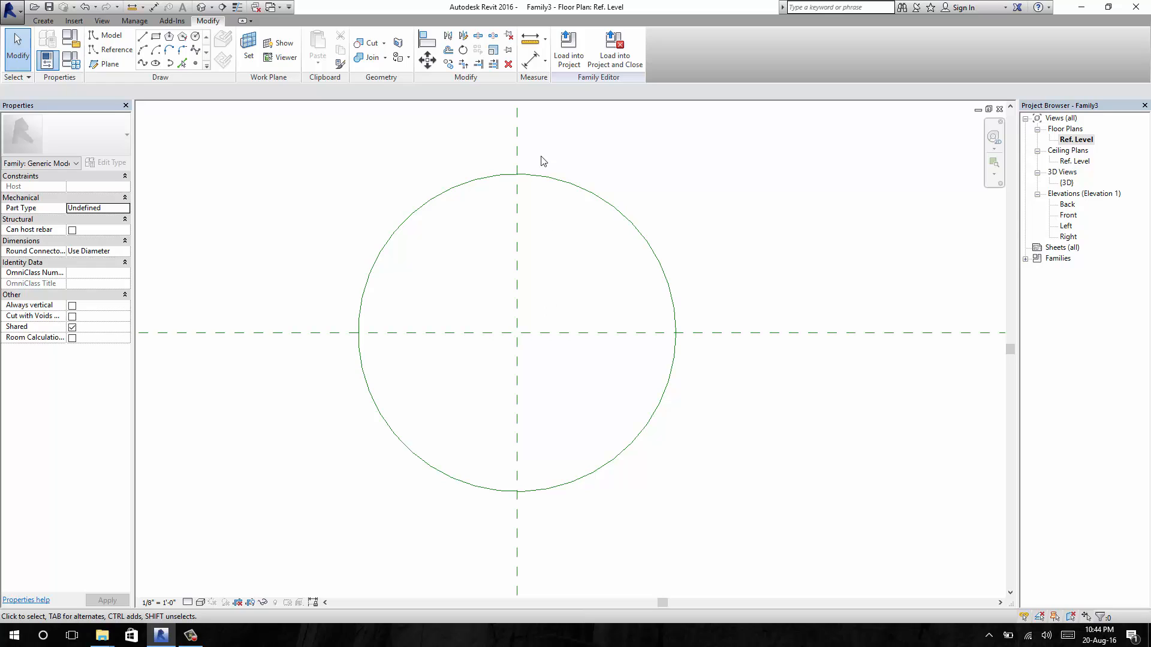
mouse_move(532, 62)
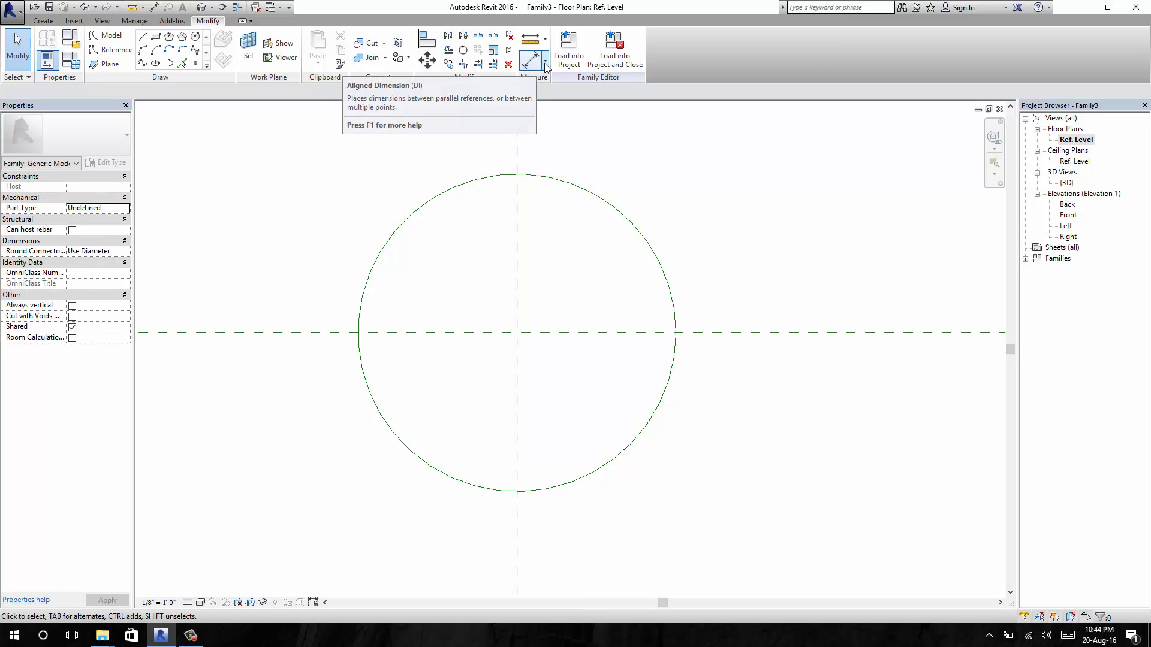
Step: Add a diameter dimension to the circle reading ø 20' - 0"
left_click(542, 64)
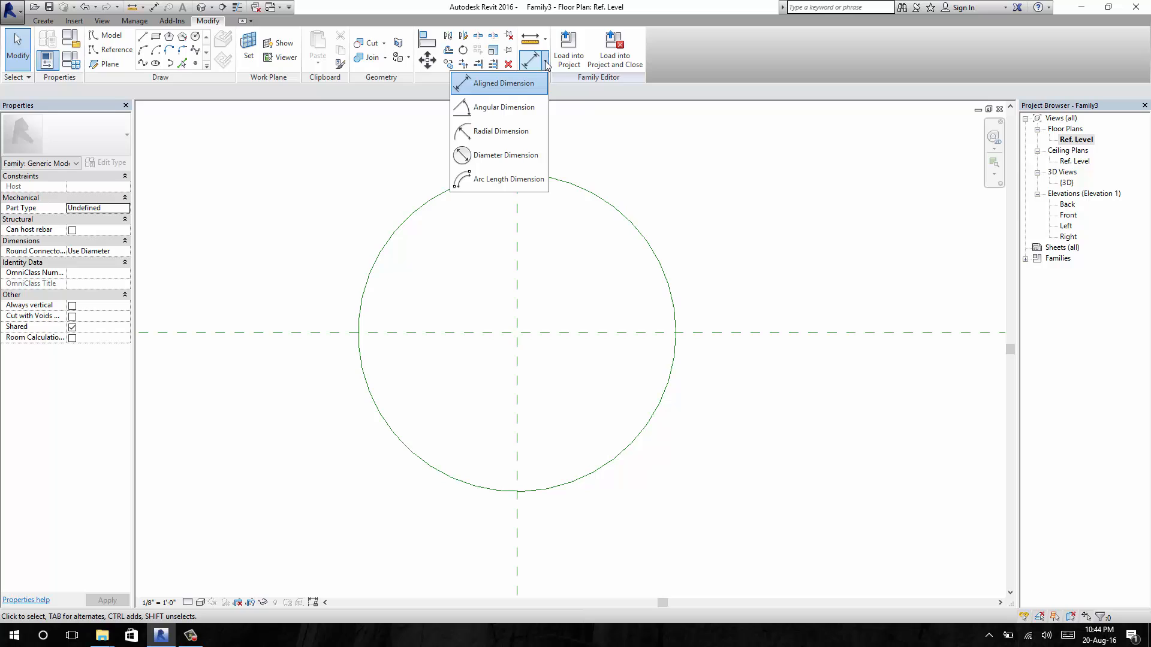
mouse_move(508, 178)
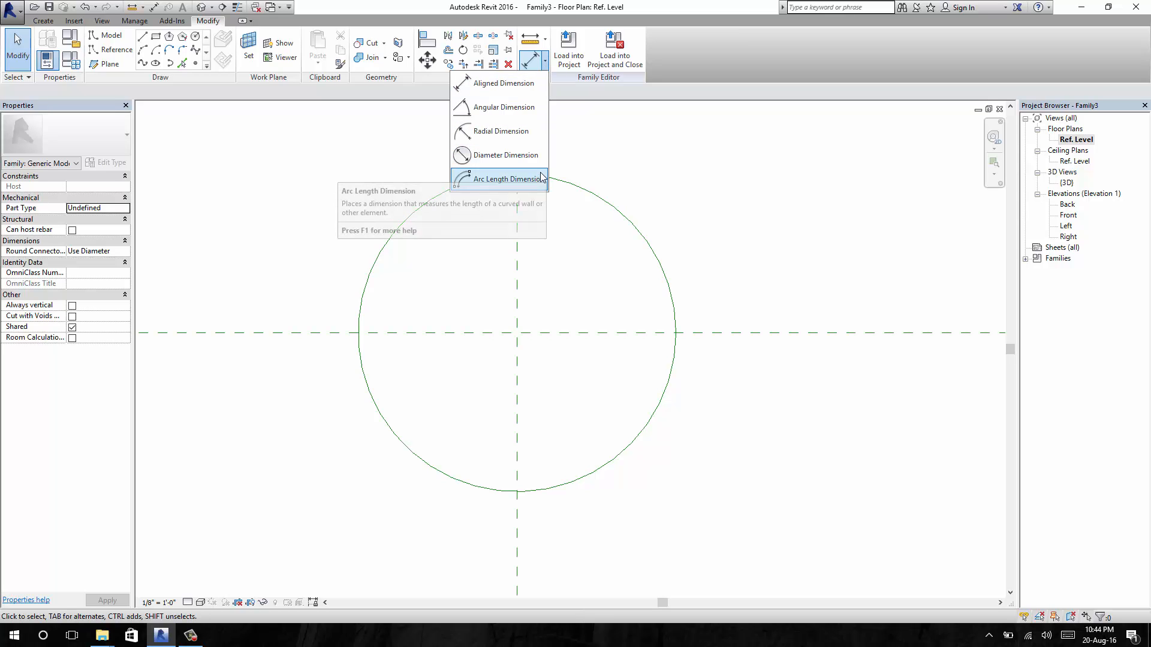
mouse_move(522, 171)
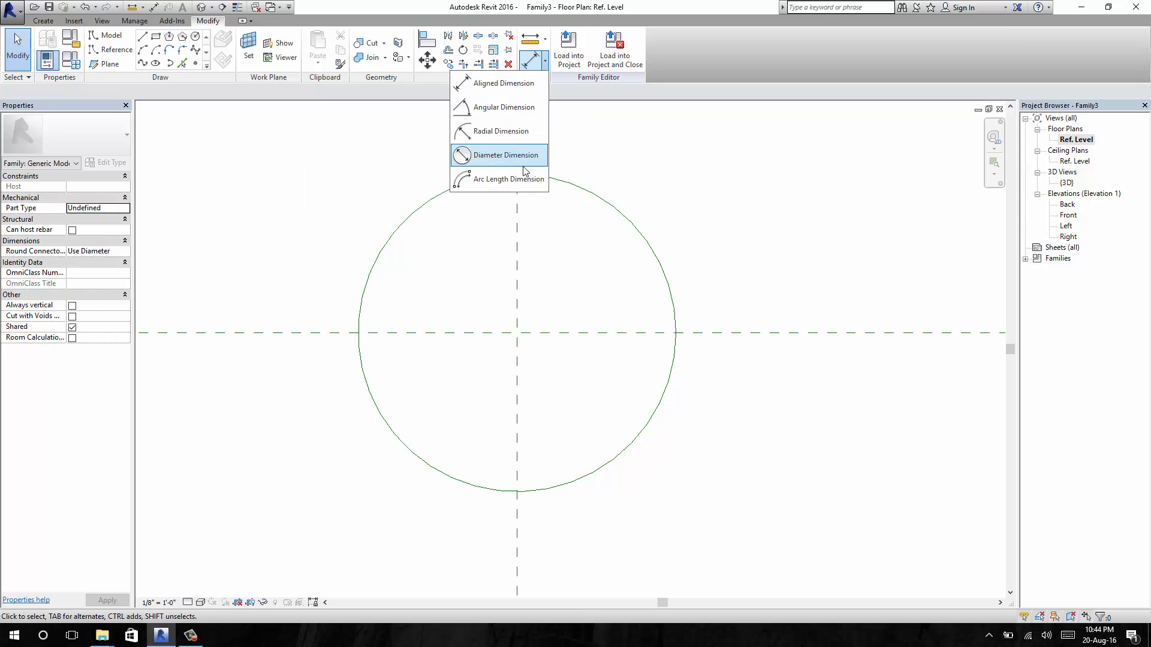
mouse_move(523, 160)
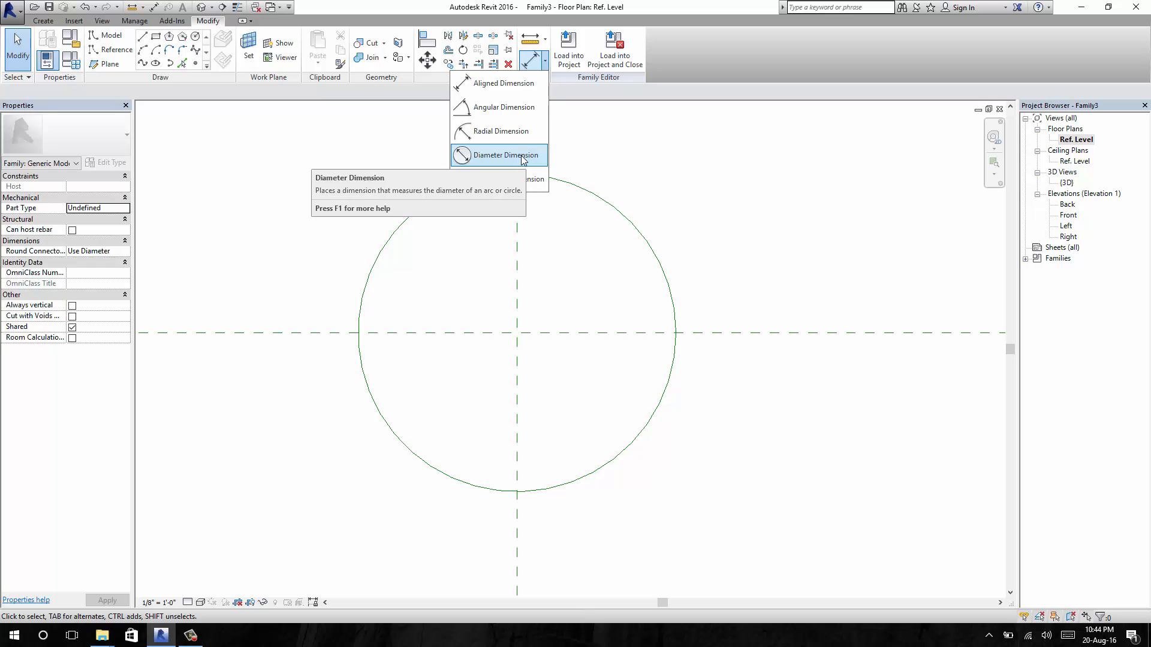
mouse_move(511, 136)
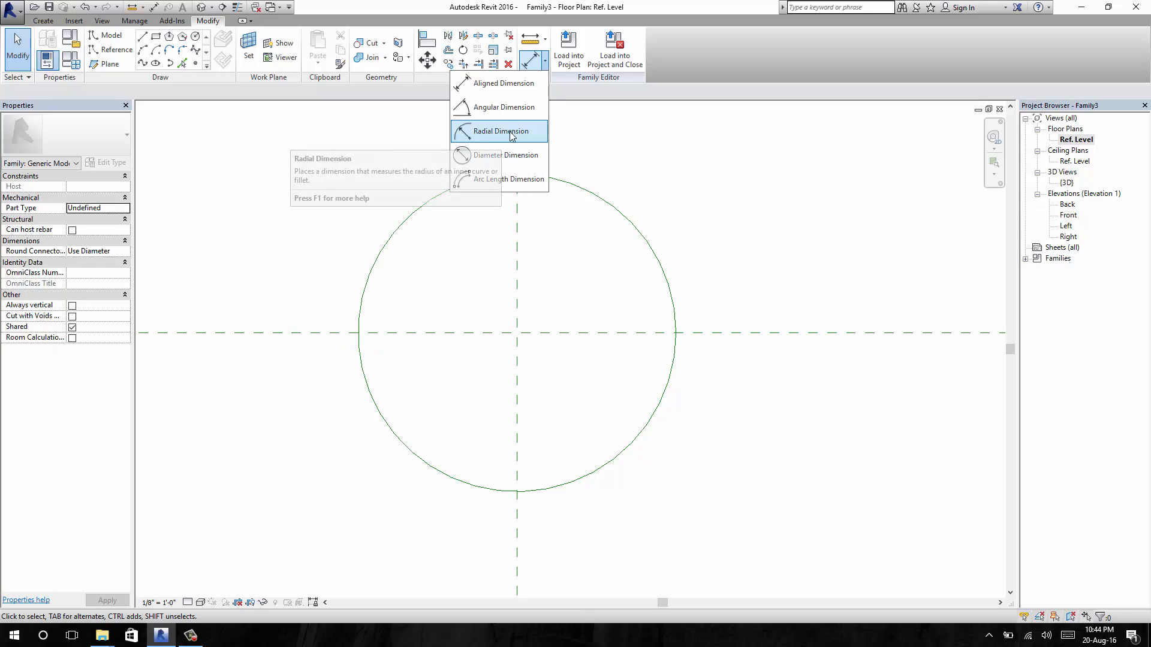
mouse_move(527, 154)
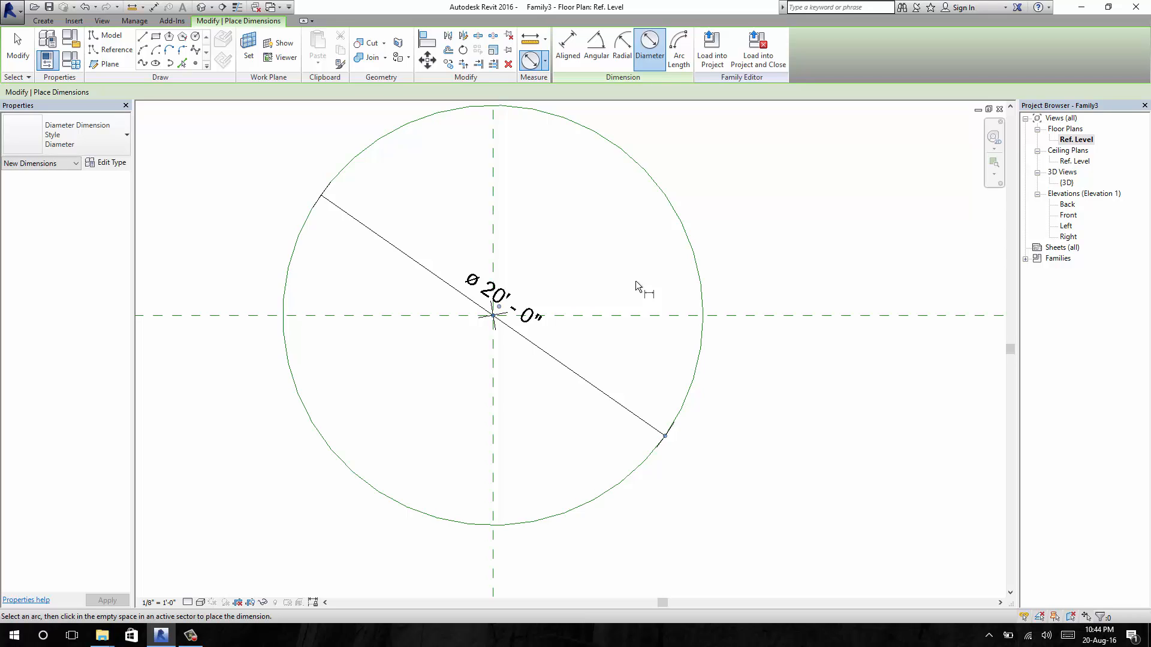
mouse_move(422, 273)
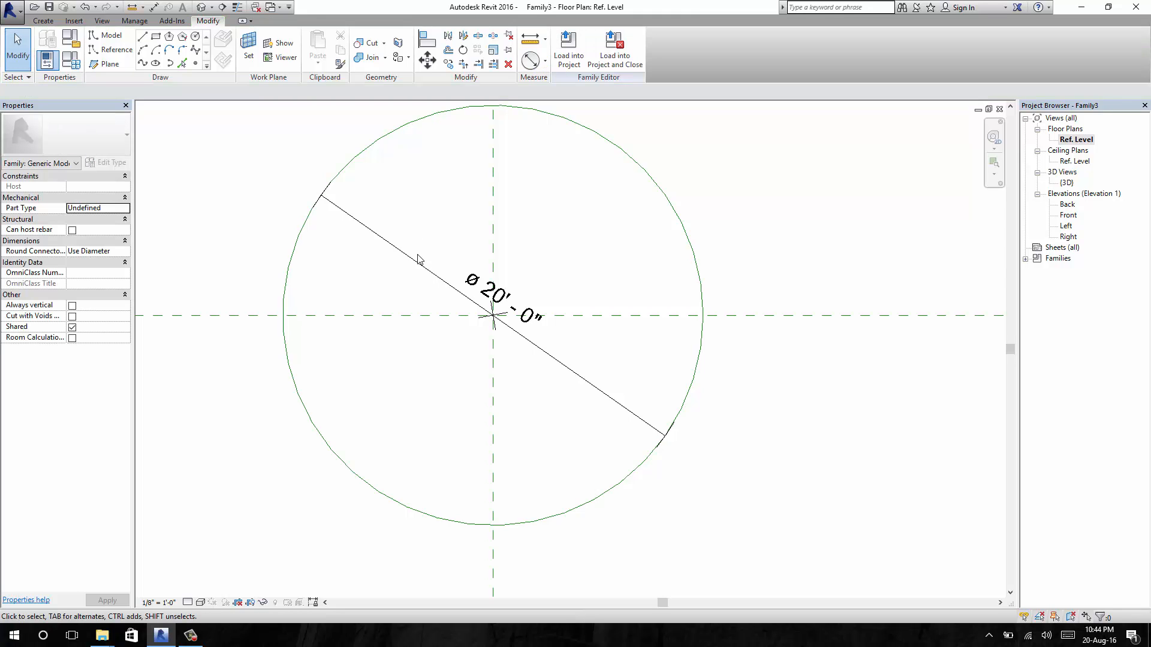
mouse_move(420, 262)
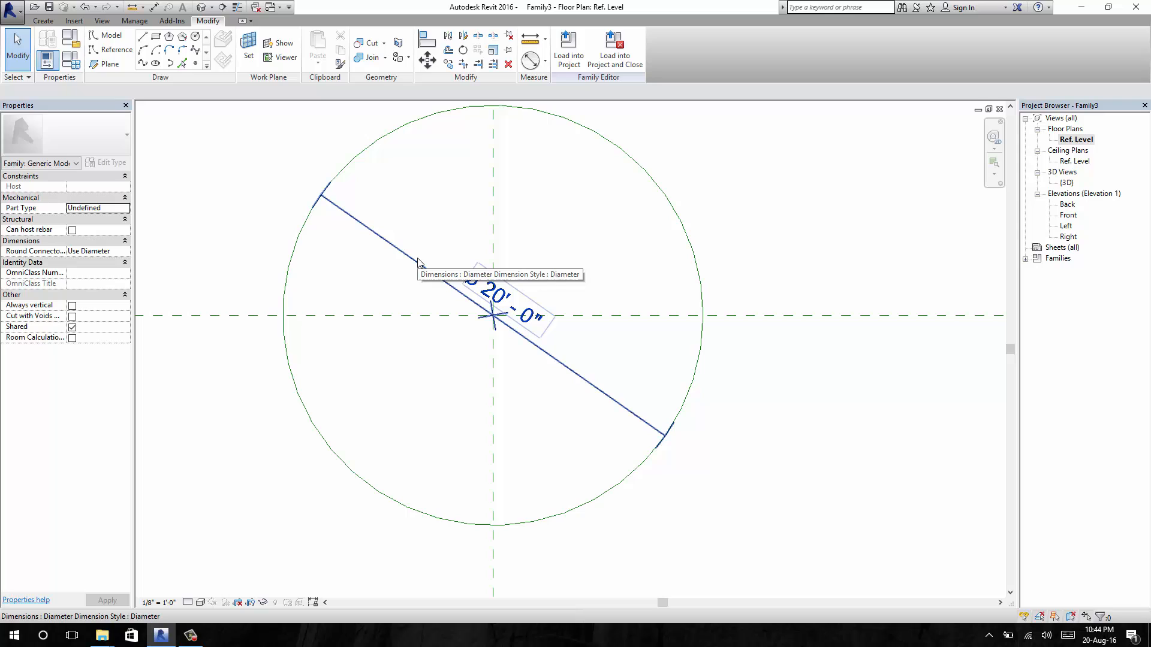
Step: Label the circle's diameter dimension with a new parameter named Diameter
left_click(420, 263)
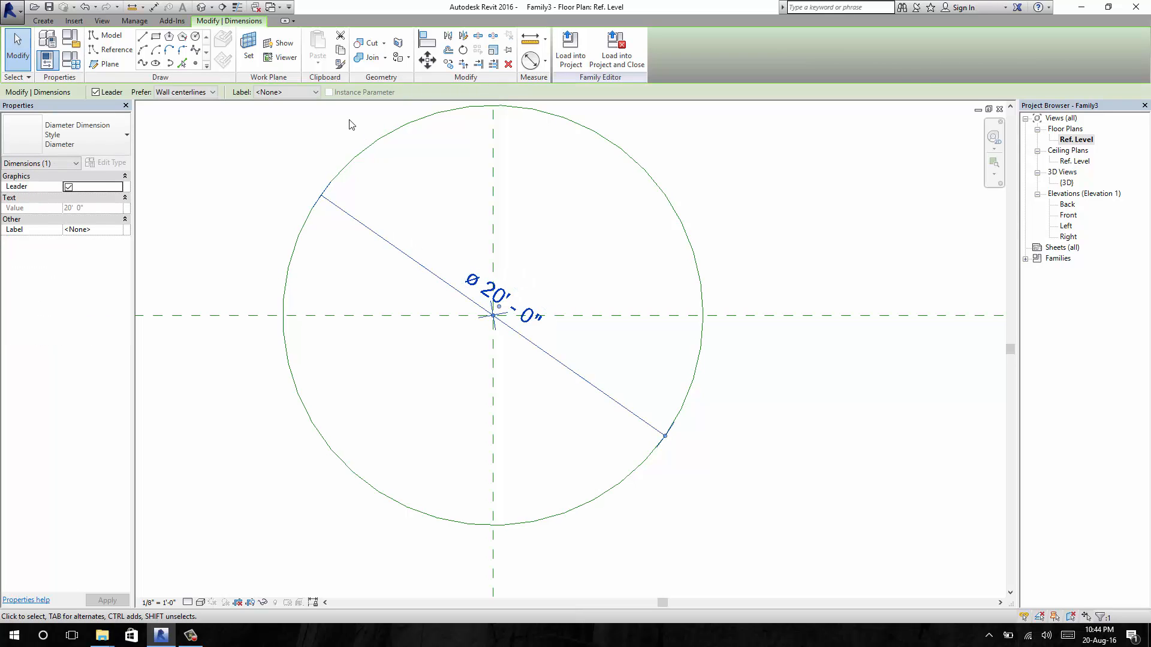
left_click(314, 91)
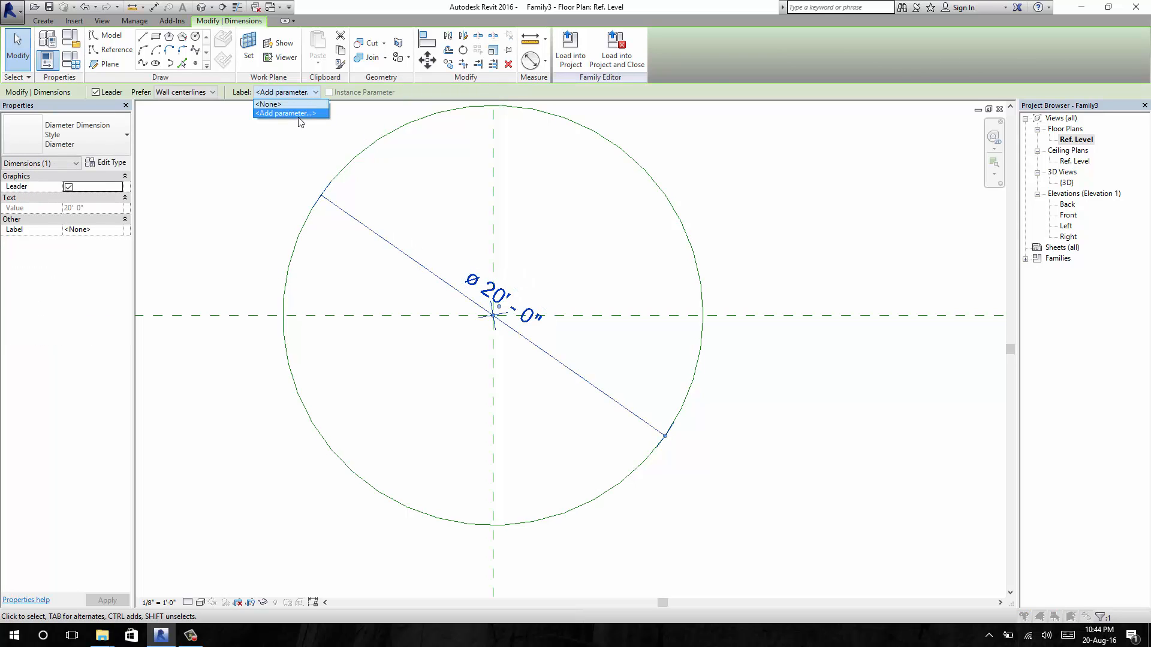
left_click(285, 113)
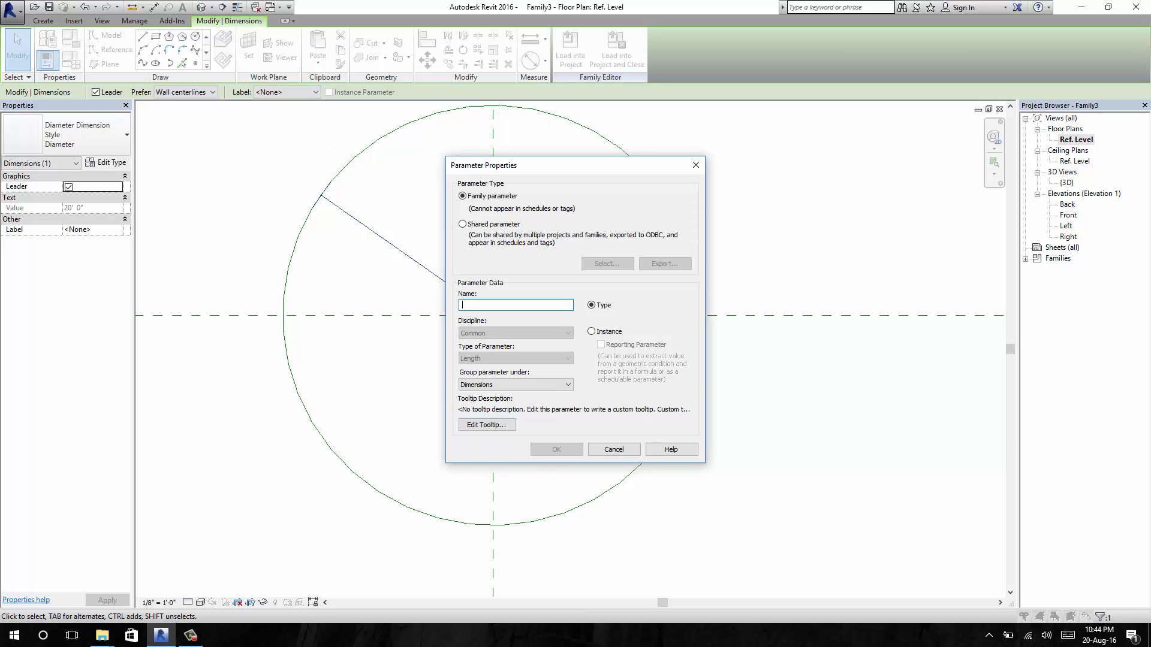
type("Diameter")
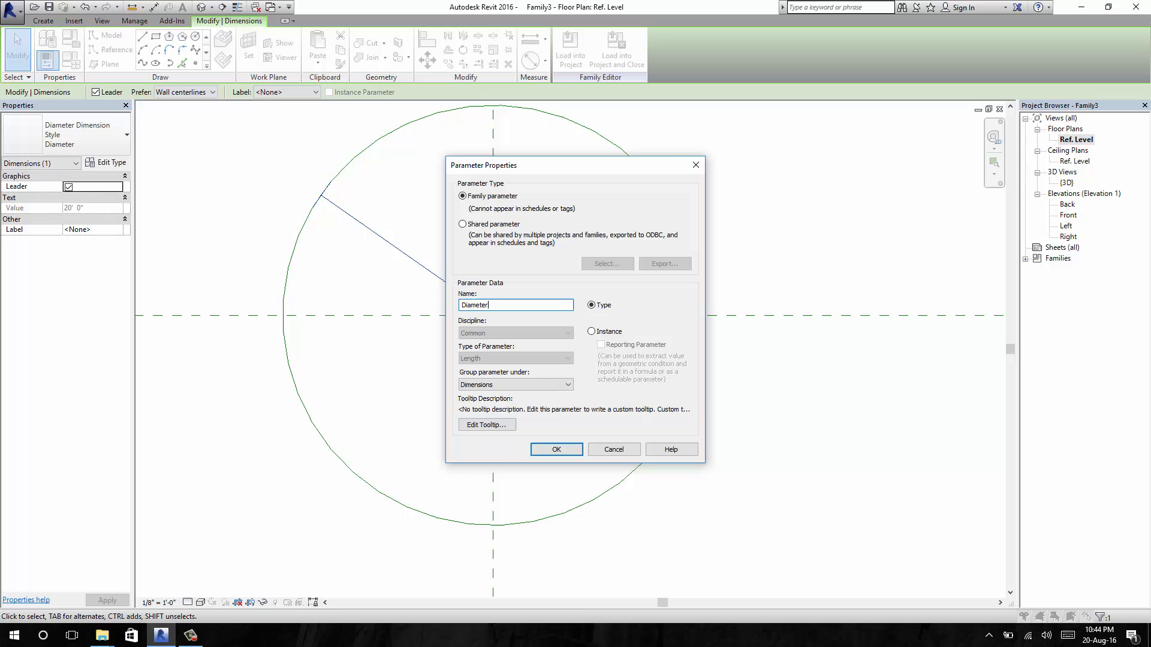
left_click(556, 449)
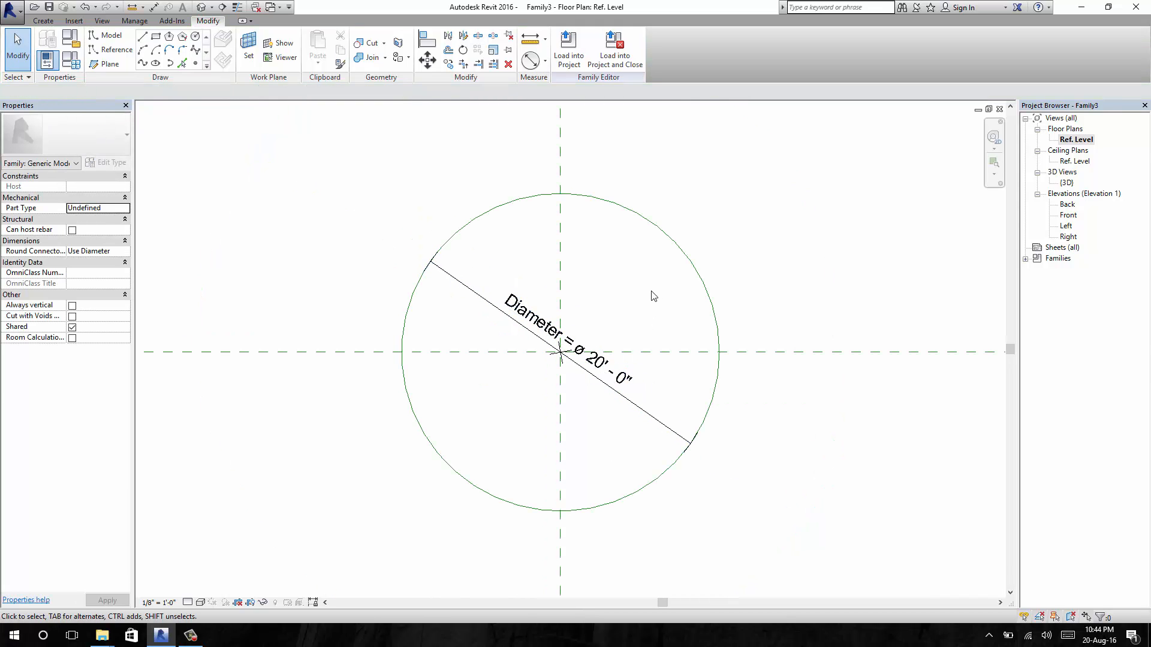
mouse_move(511, 323)
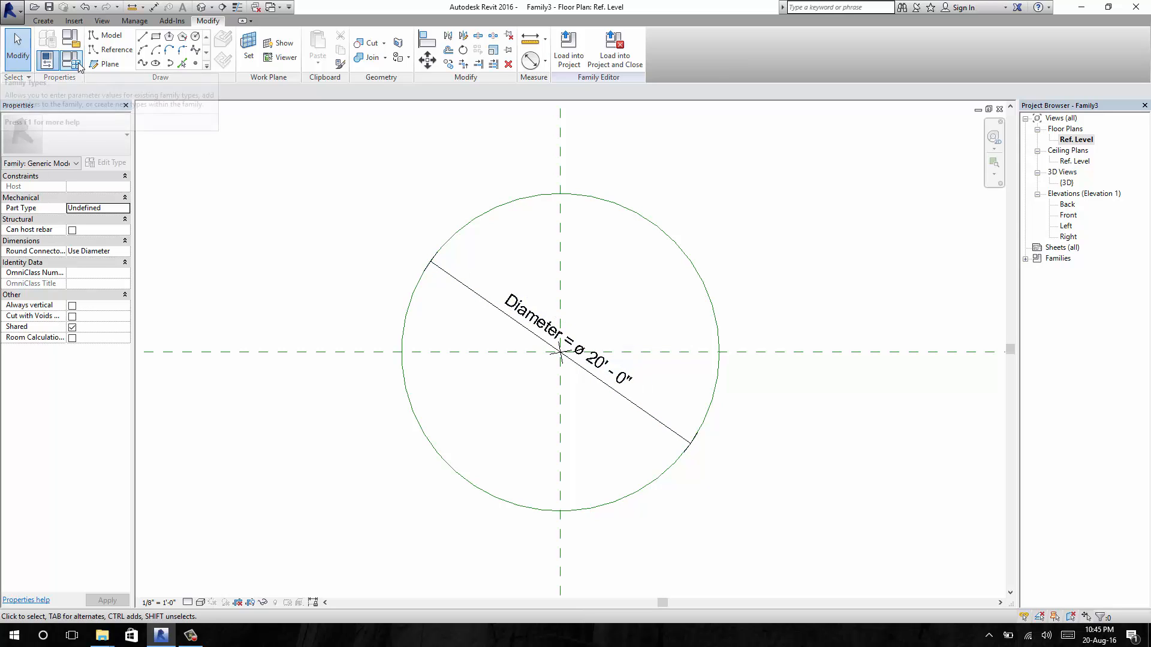
Step: Flex Diameter in Family Types to 15' then 10', resizing the circle
left_click(60, 50)
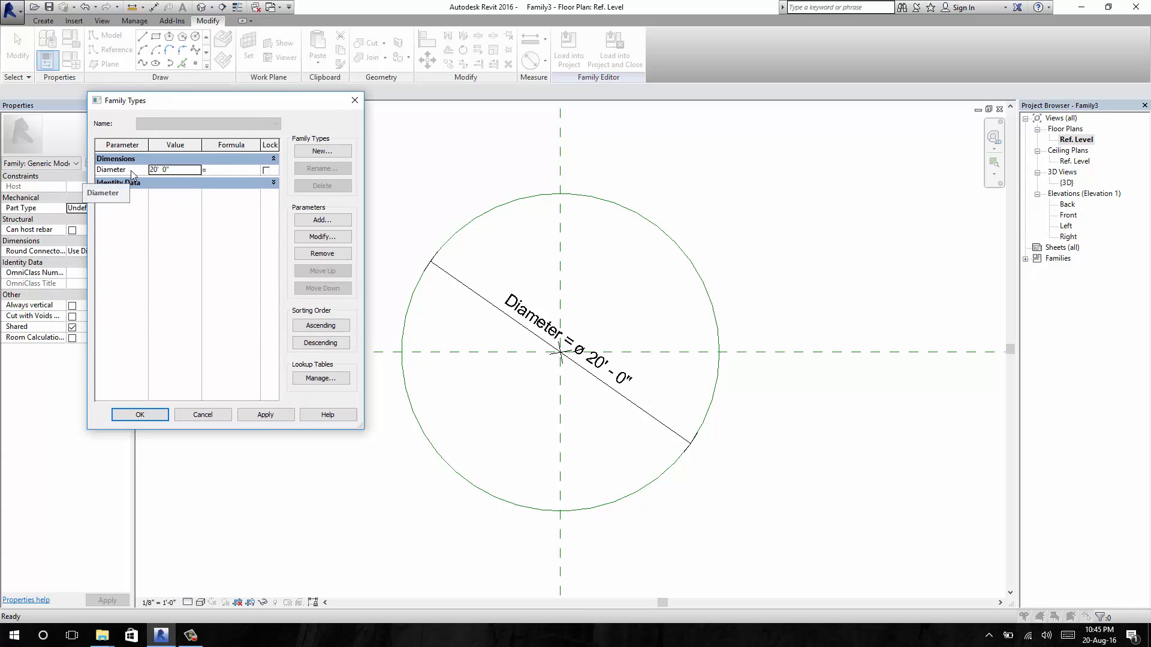
left_click(174, 171)
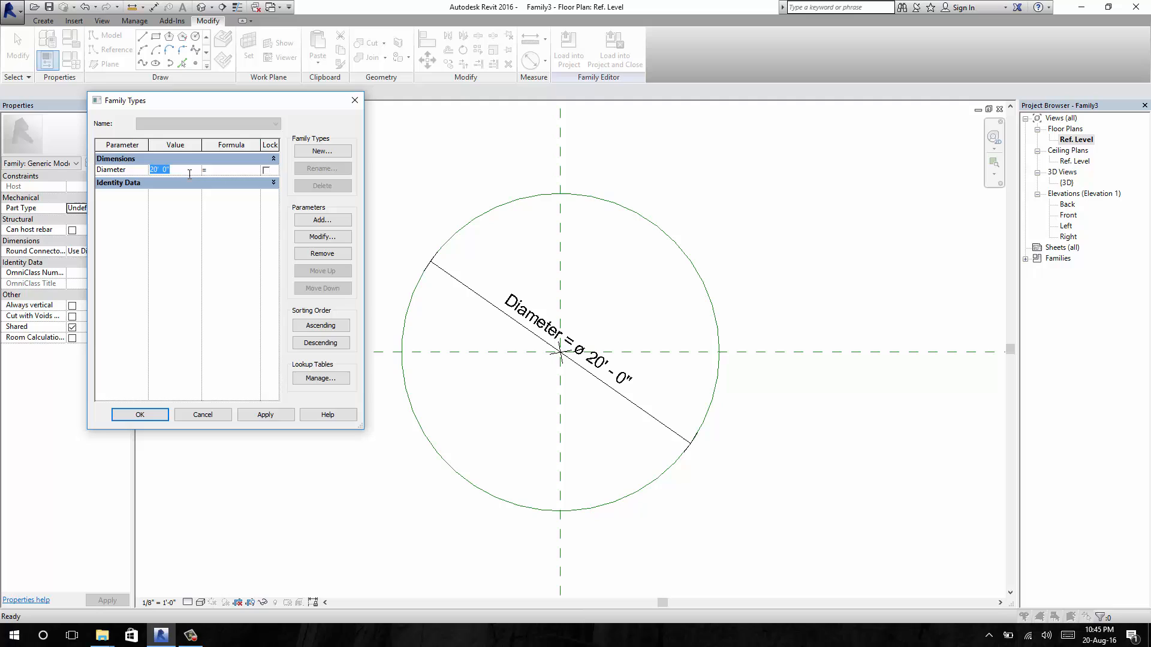
type("15'")
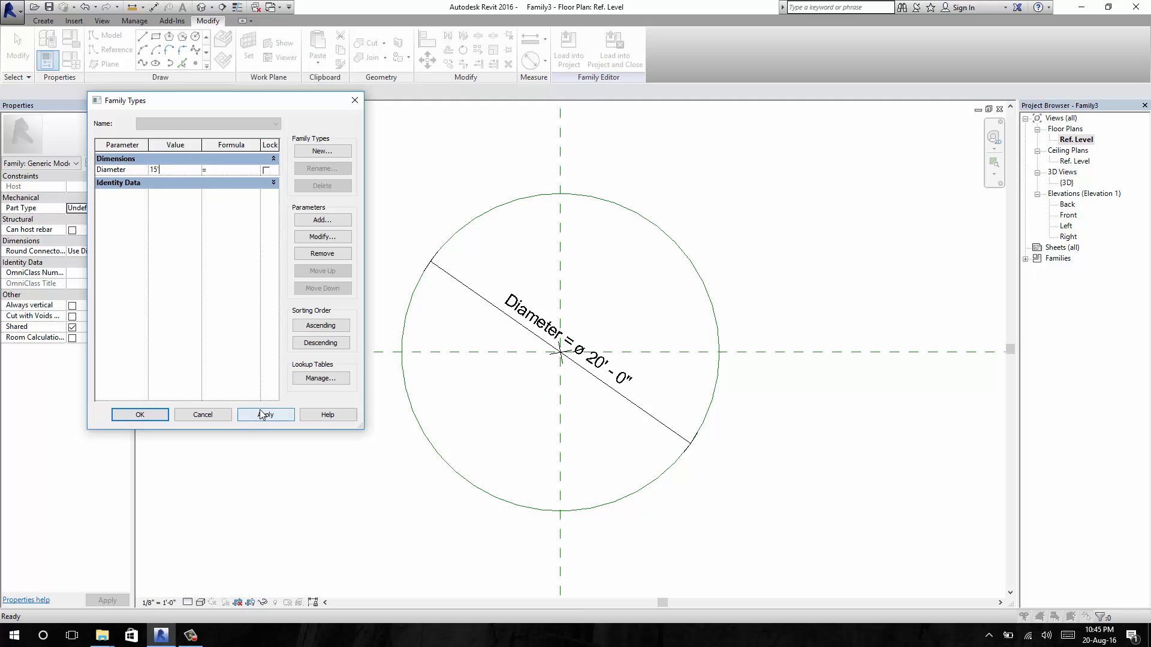
left_click(266, 415)
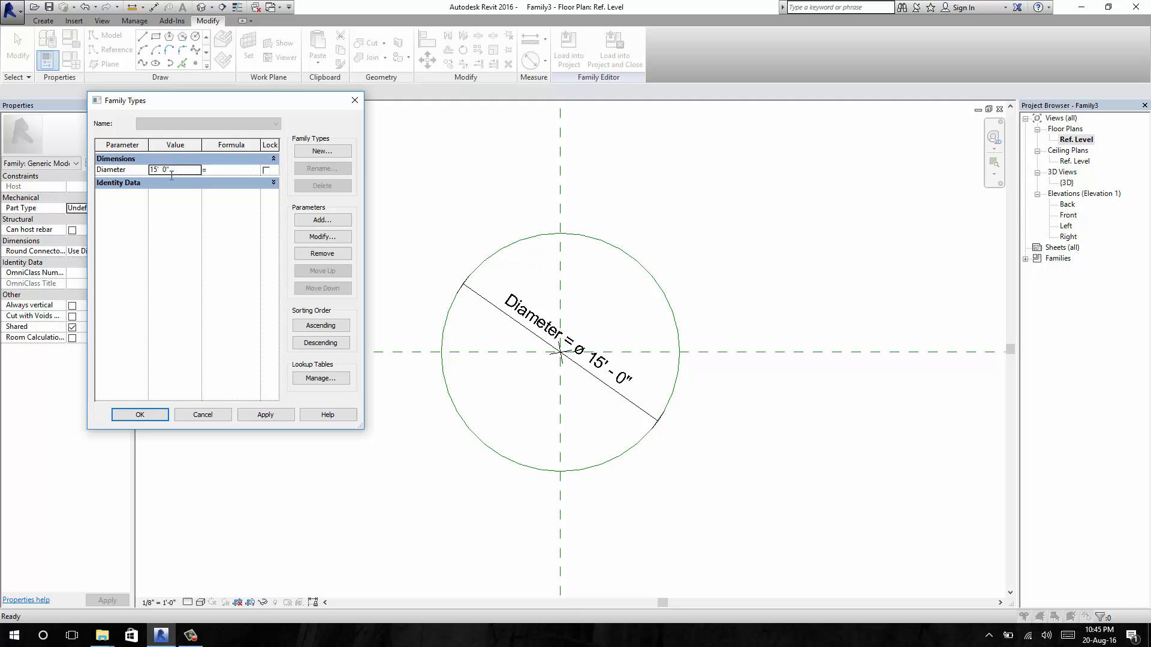
left_click(174, 170)
type("10'")
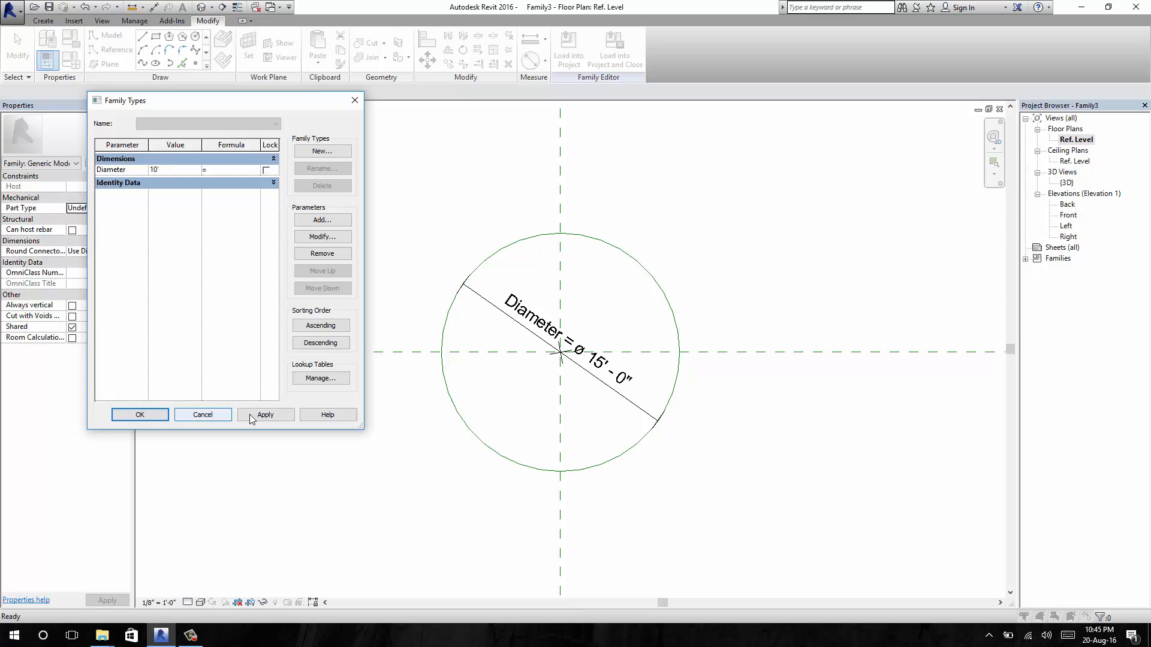
left_click(139, 415)
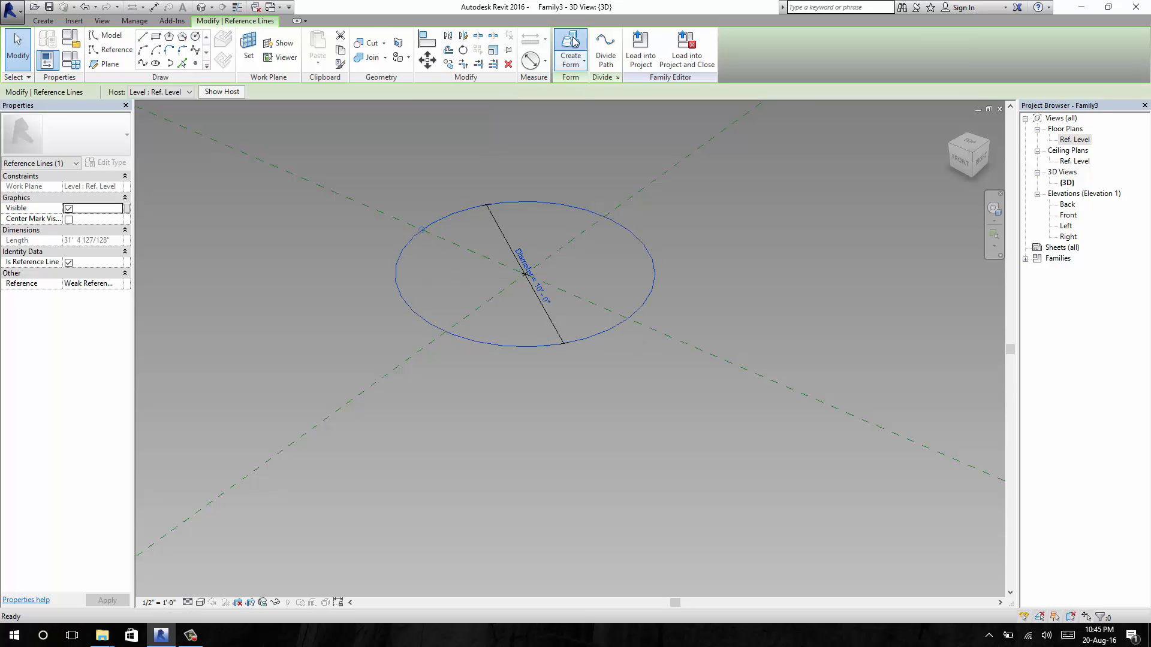
Step: Extrude the 10' circle into a solid cylinder form 4' tall
left_click(571, 45)
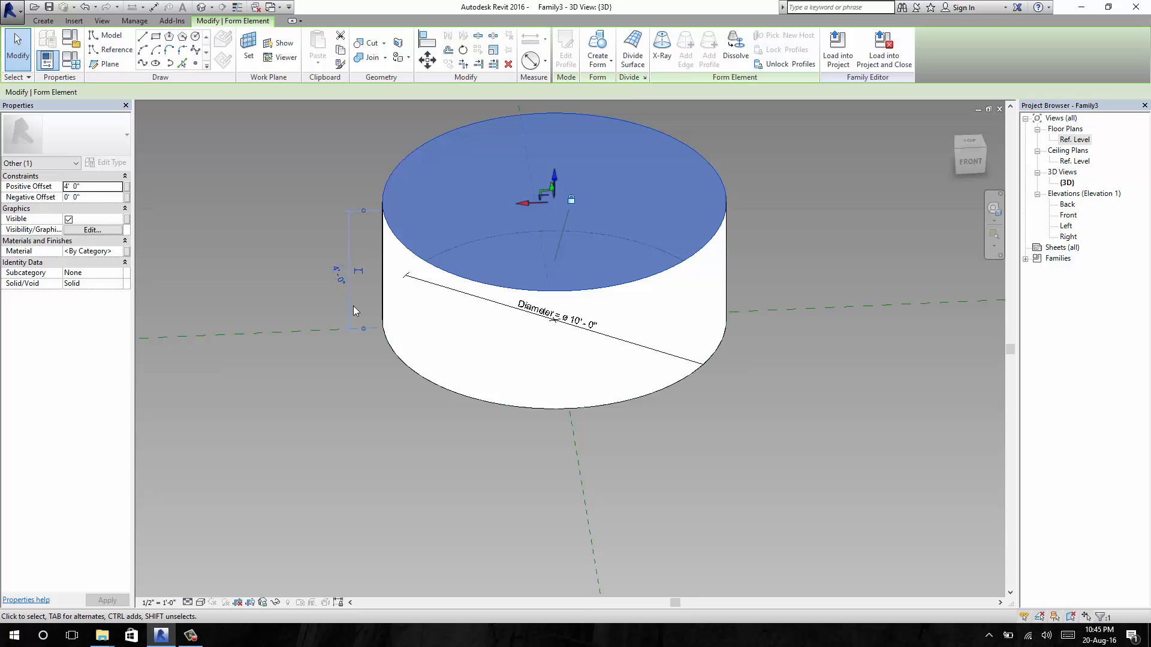
mouse_move(309, 286)
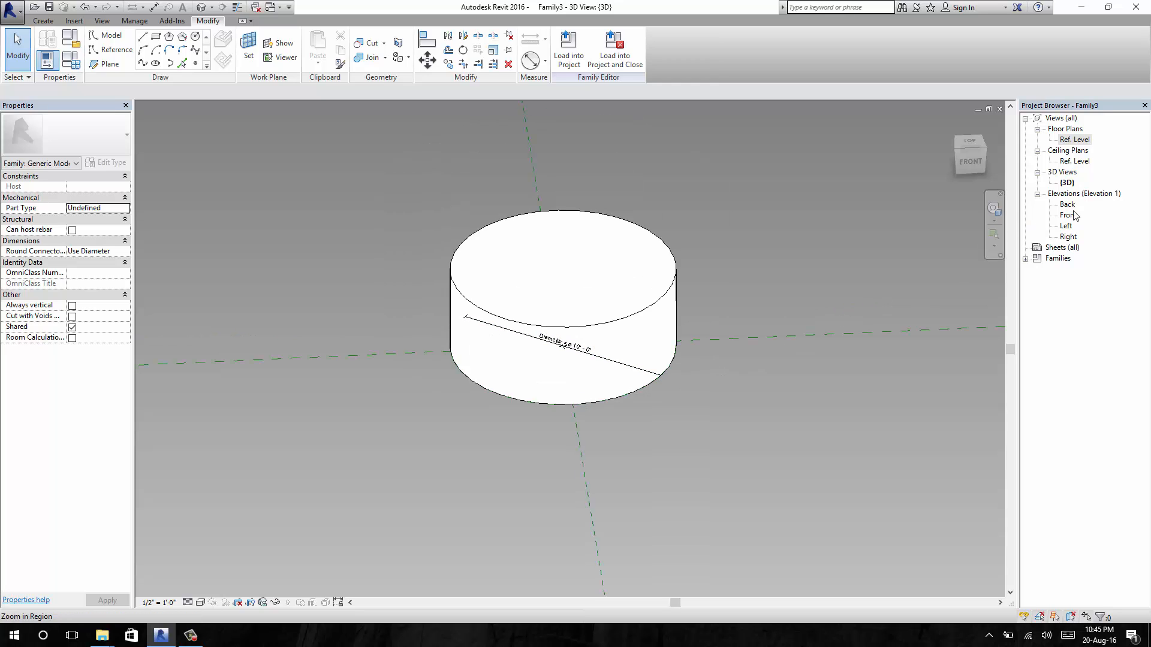
Step: In the Front elevation, add an aligned 4' - 0" dimension for the cylinder's height
double_click(1067, 214)
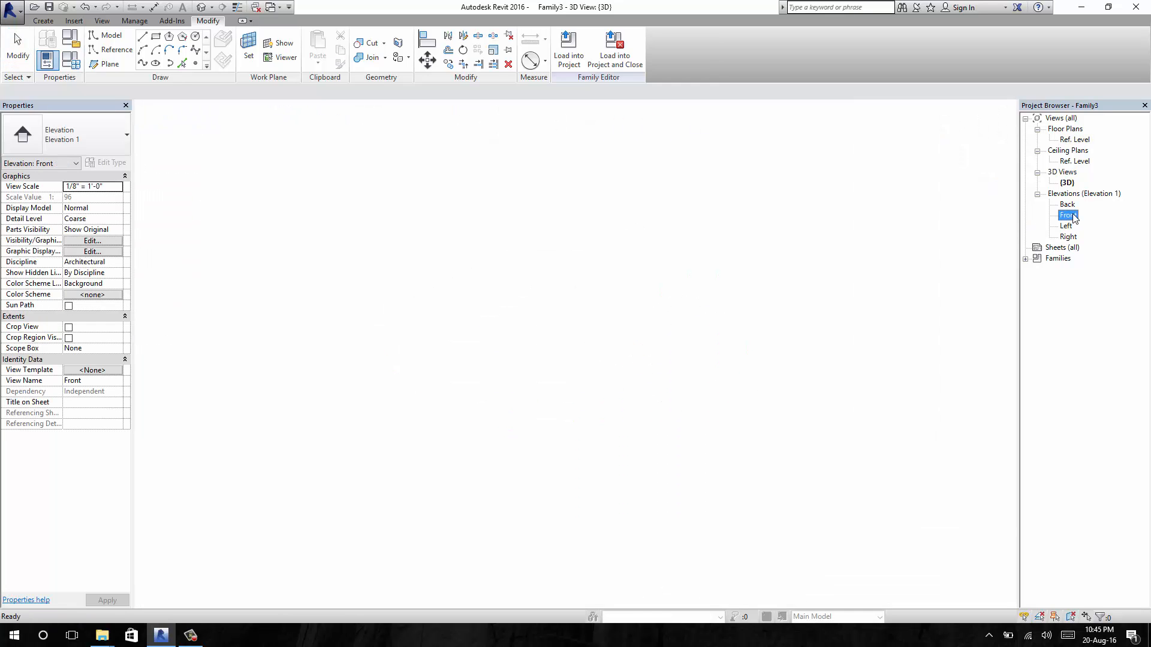
double_click(1067, 214)
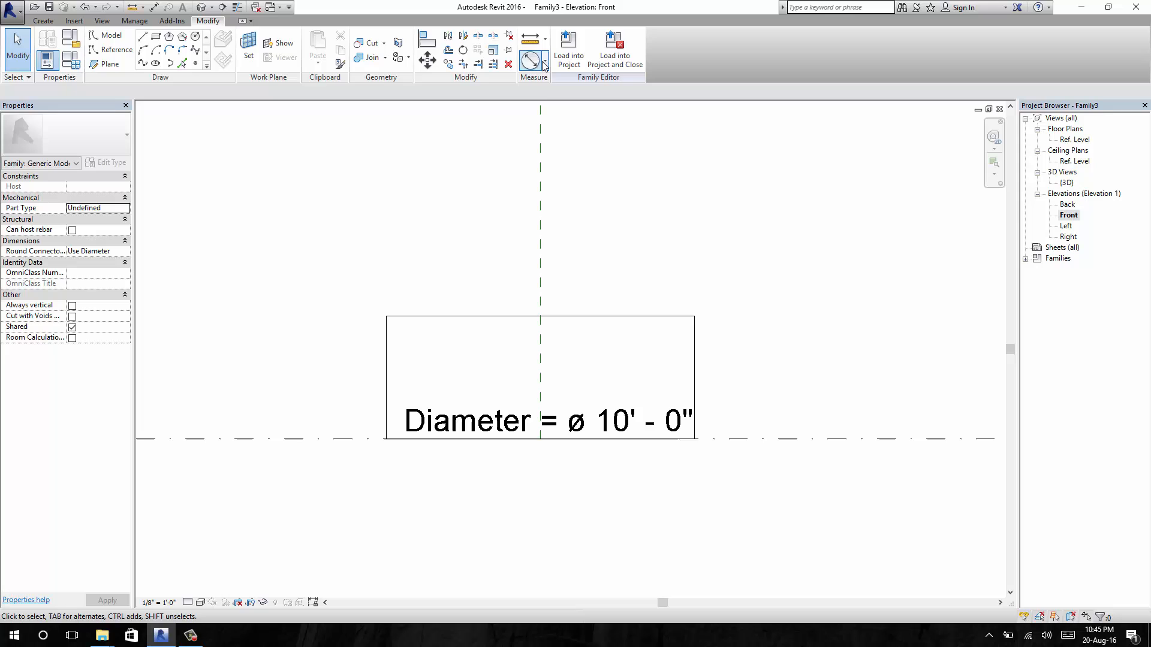
left_click(543, 58)
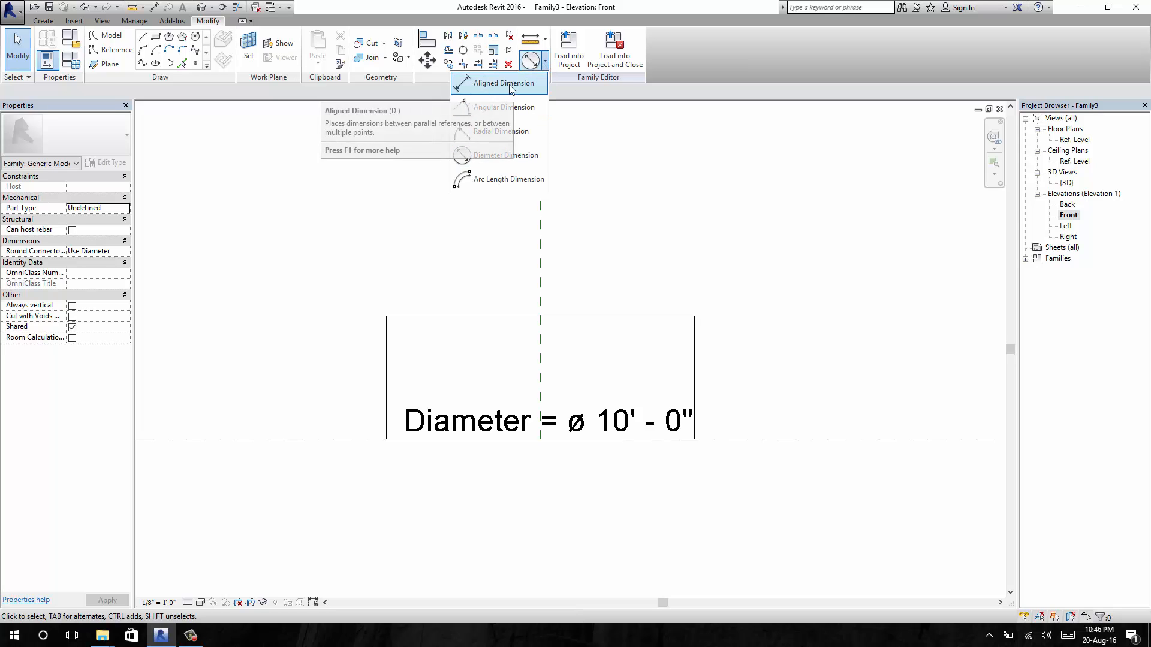
left_click(499, 83)
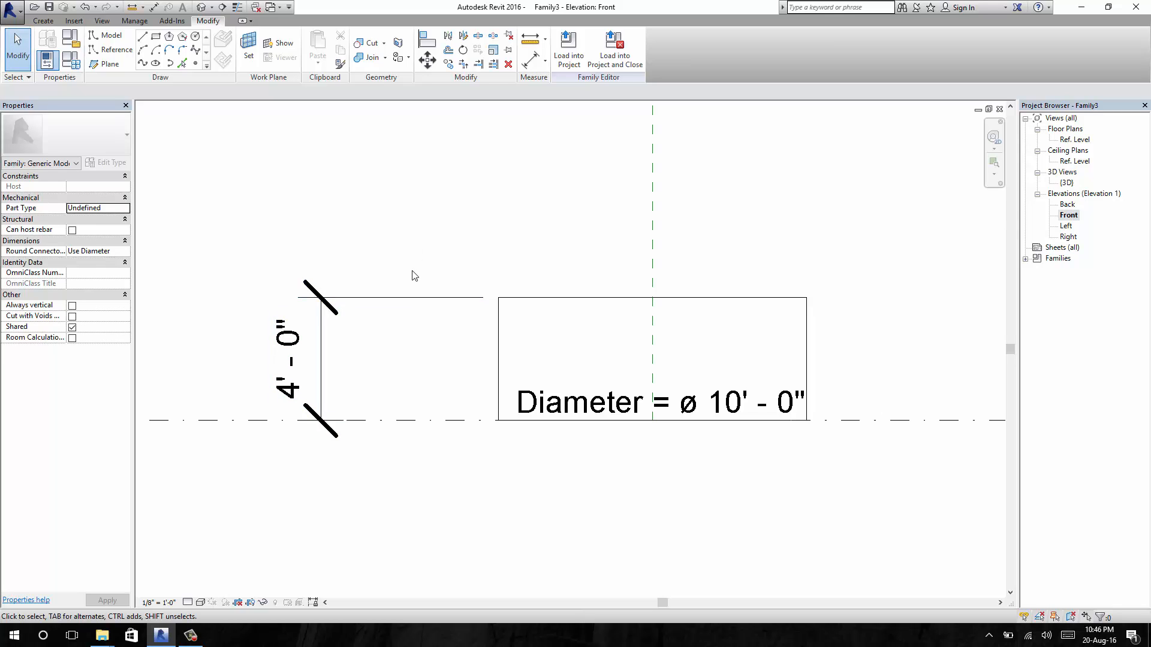
Step: Label the 4' height dimension with a new parameter named Height
left_click(289, 359)
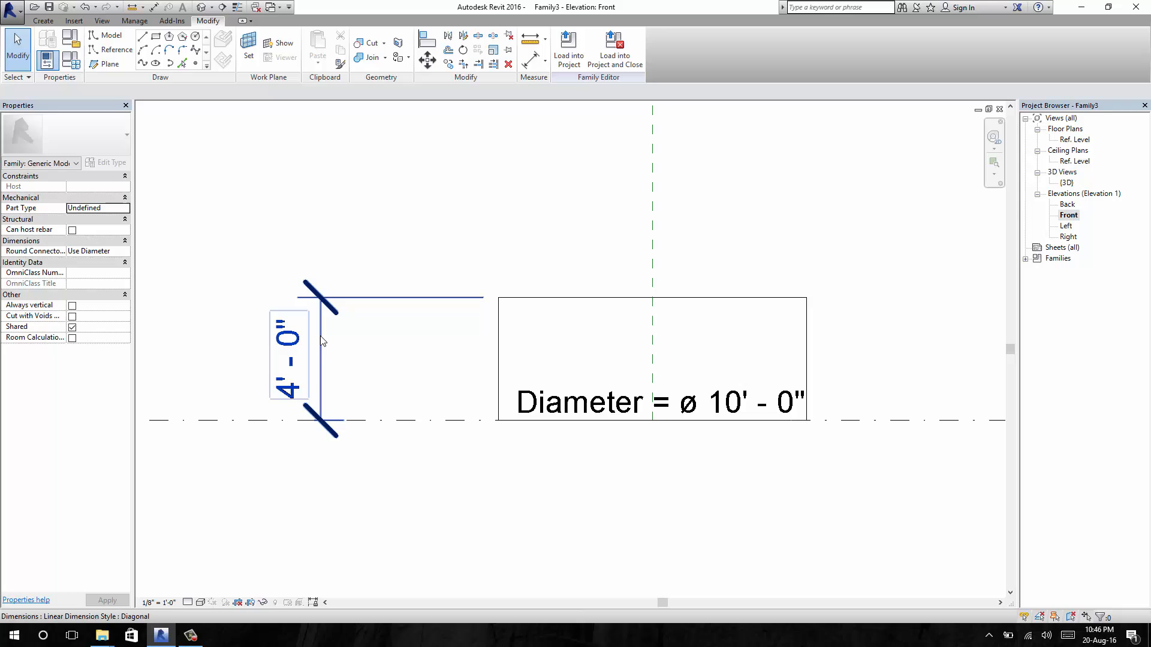
left_click(400, 296)
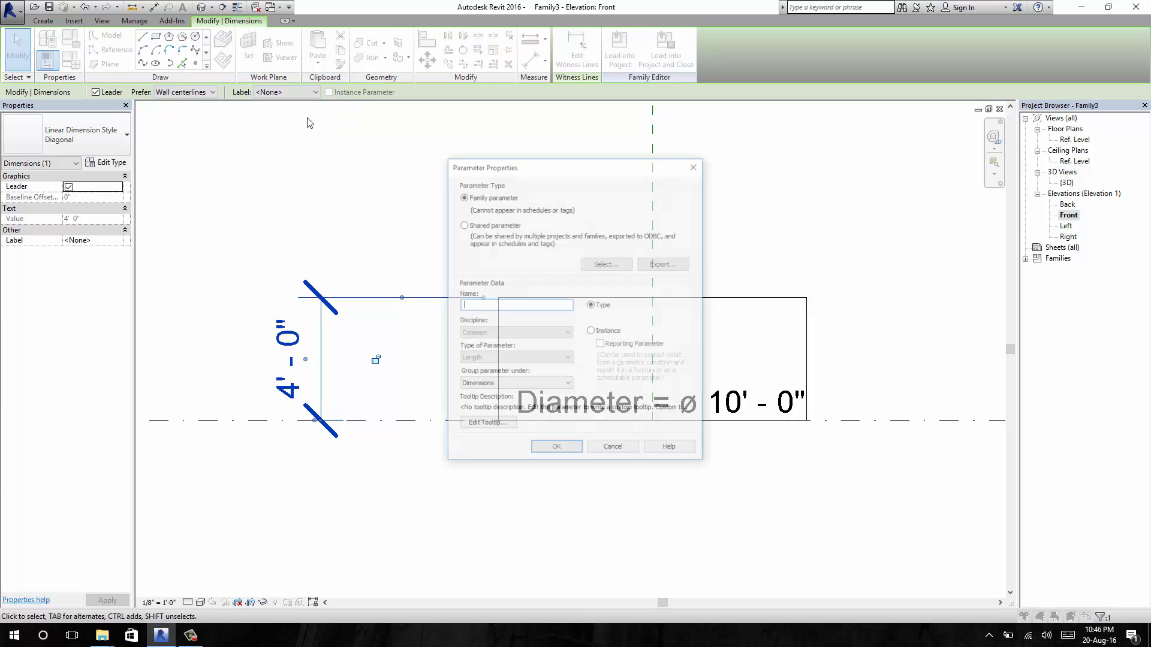
type("Height")
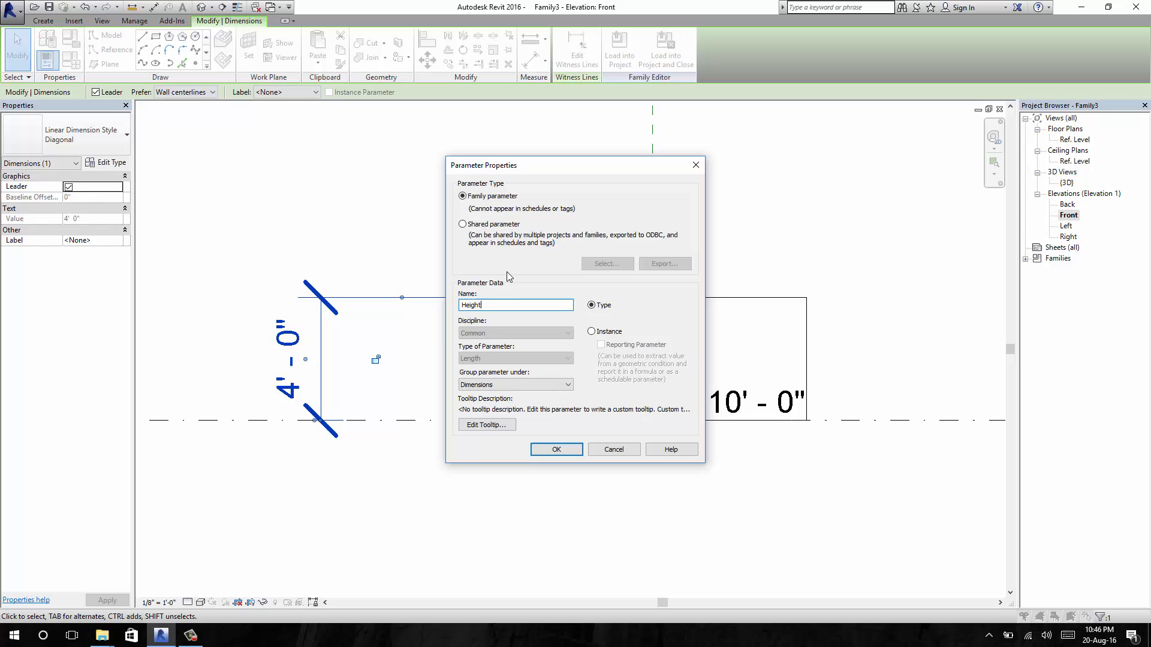
left_click(557, 448)
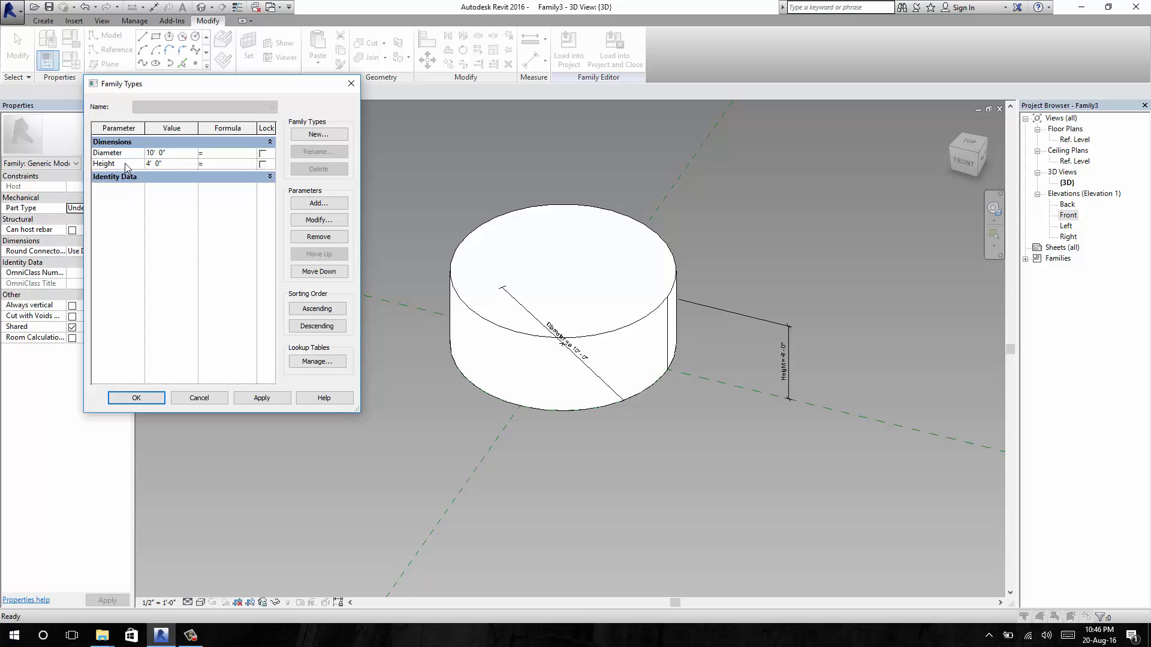
Step: Flex Diameter to 15' and Height to 10' in Family Types and accept the new sizes
left_click(170, 154)
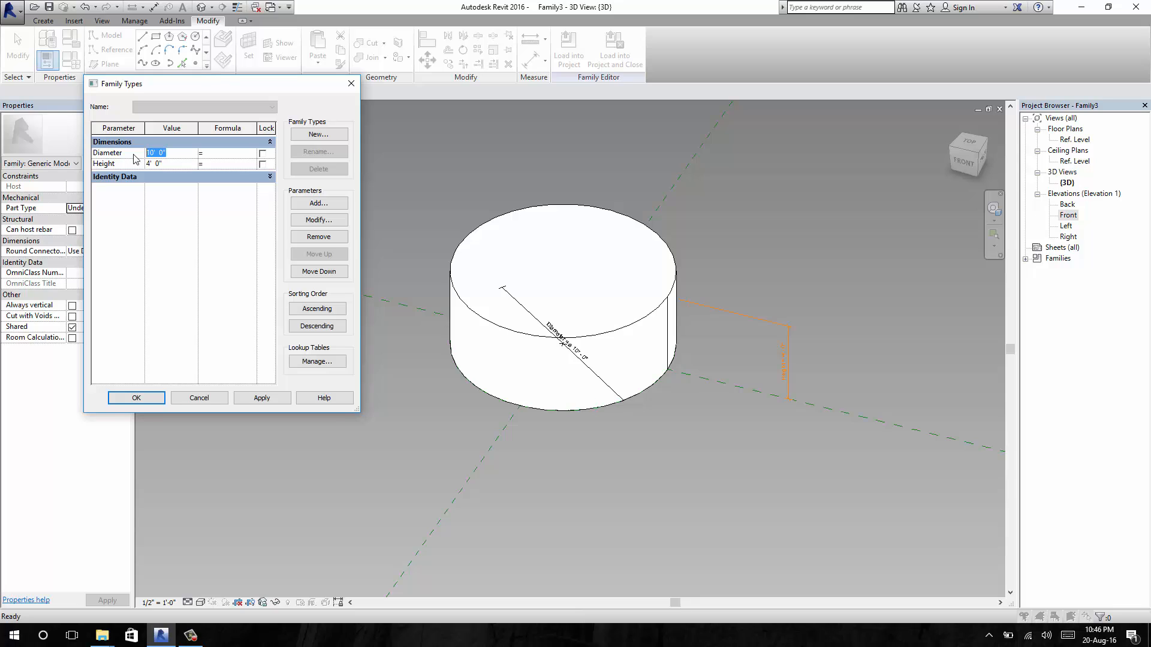
type("15")
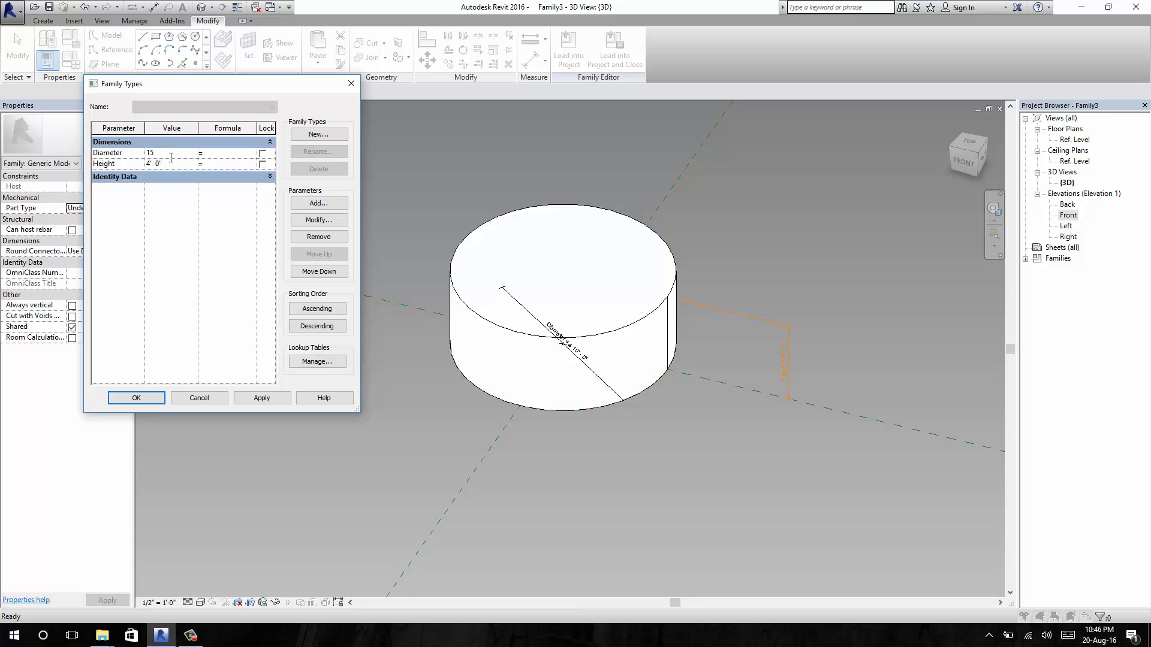
left_click(262, 398)
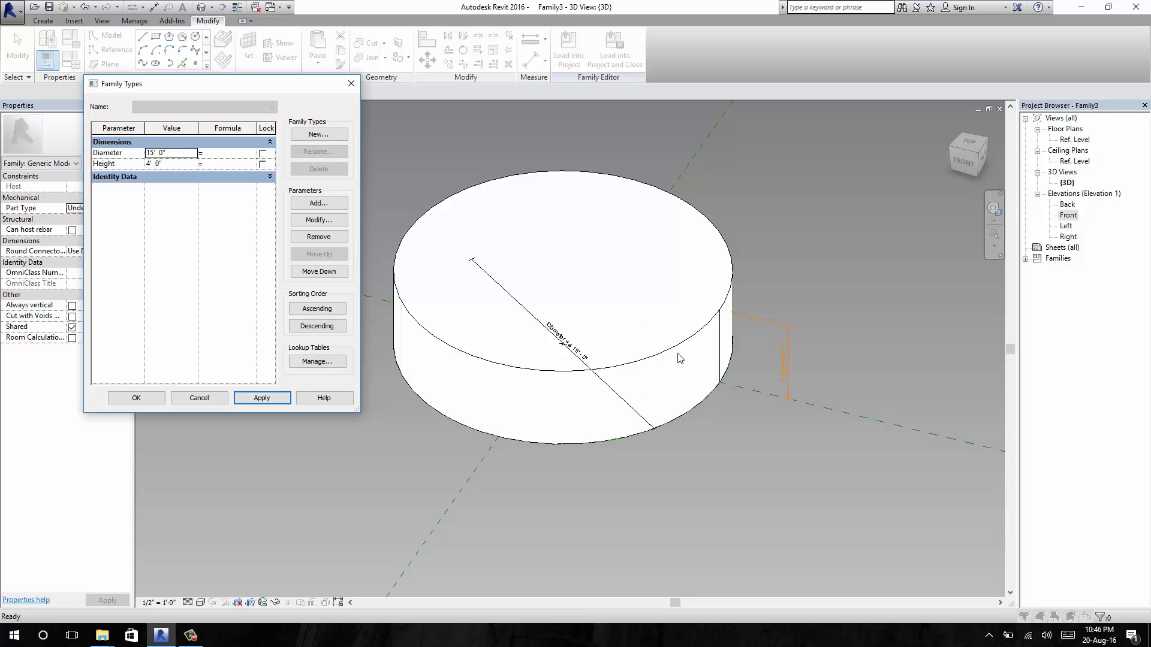
left_click(170, 163)
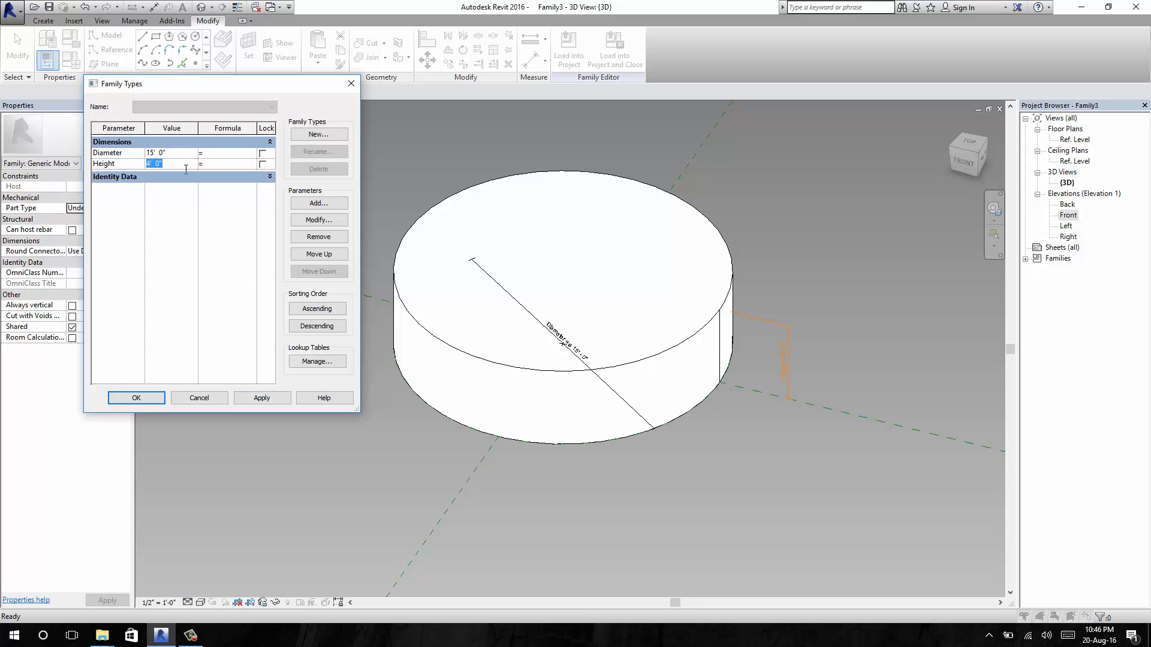
type("10'")
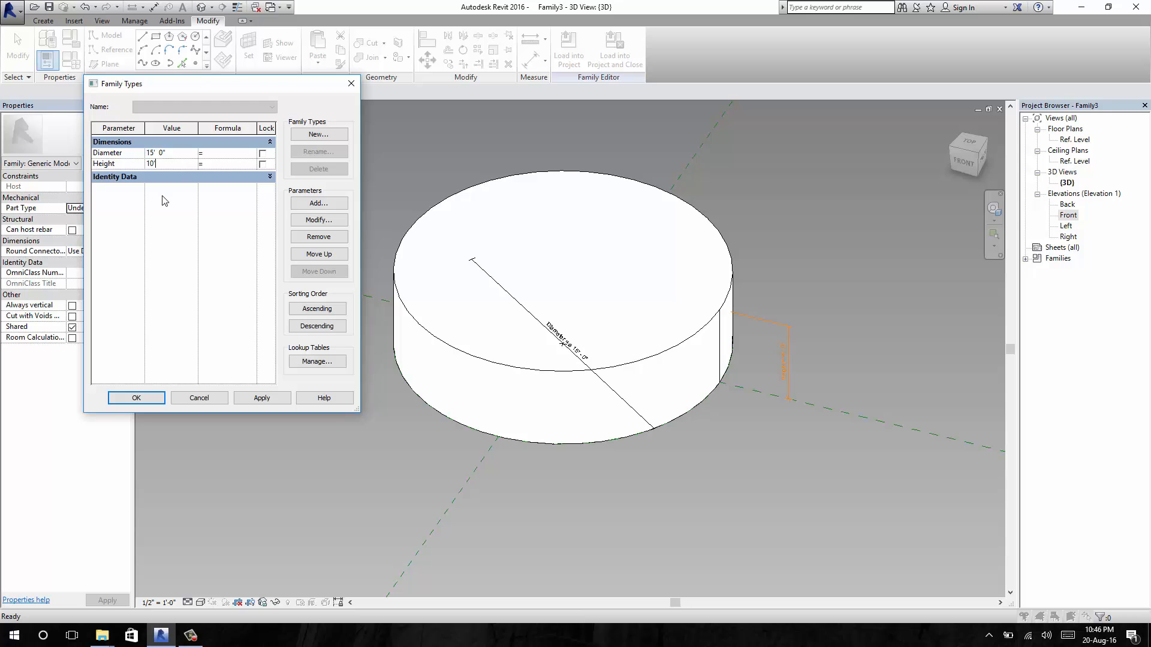
left_click(261, 396)
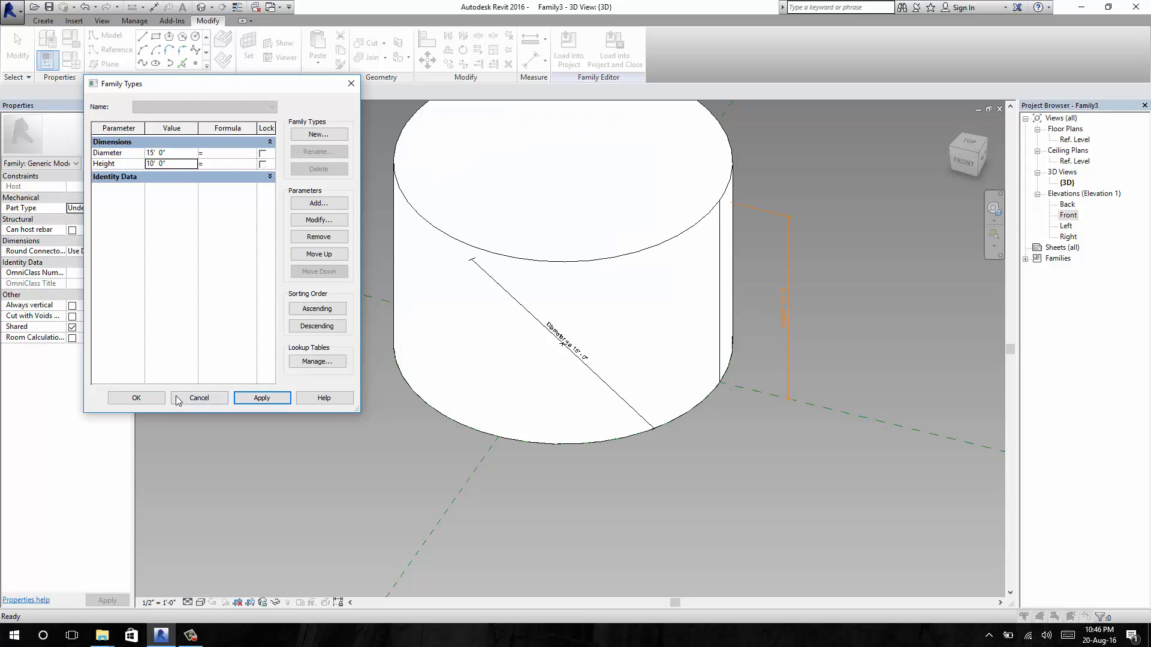
left_click(137, 398)
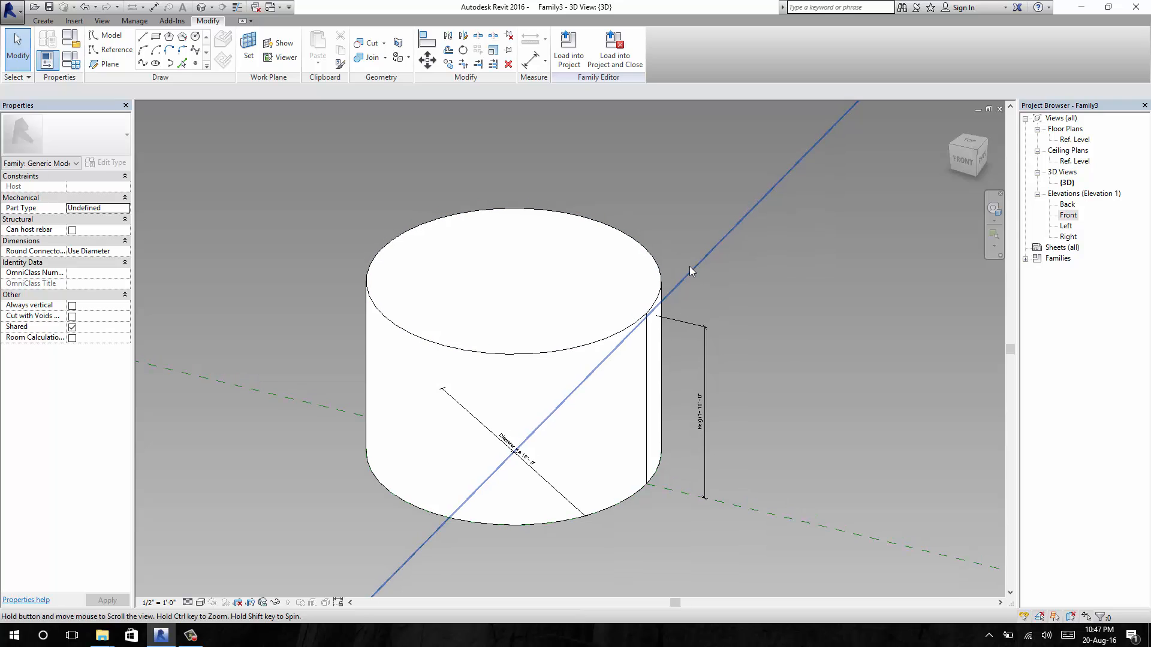
left_click_drag(691, 272, 587, 352)
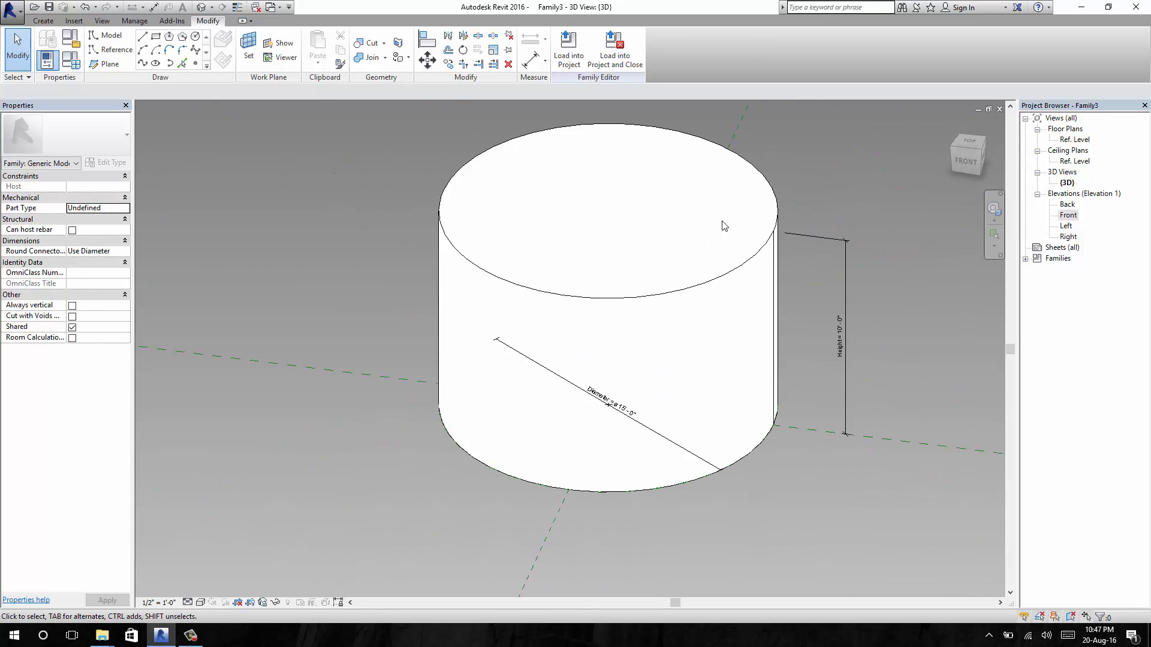
left_click_drag(723, 226, 557, 297)
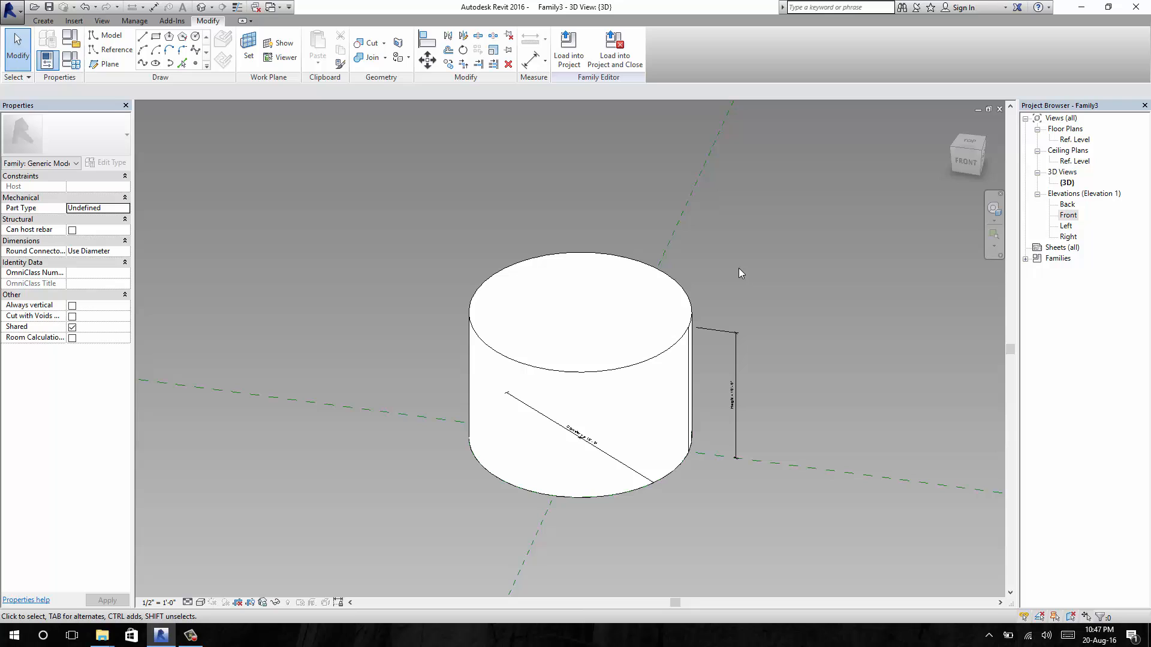
left_click_drag(740, 274, 615, 263)
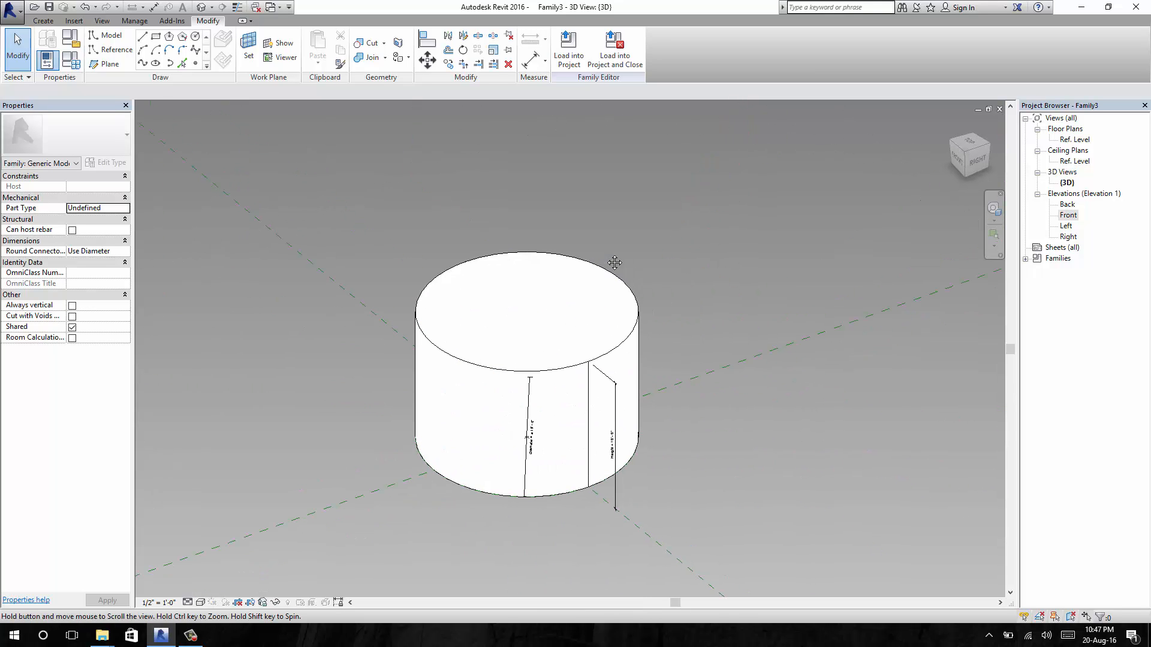